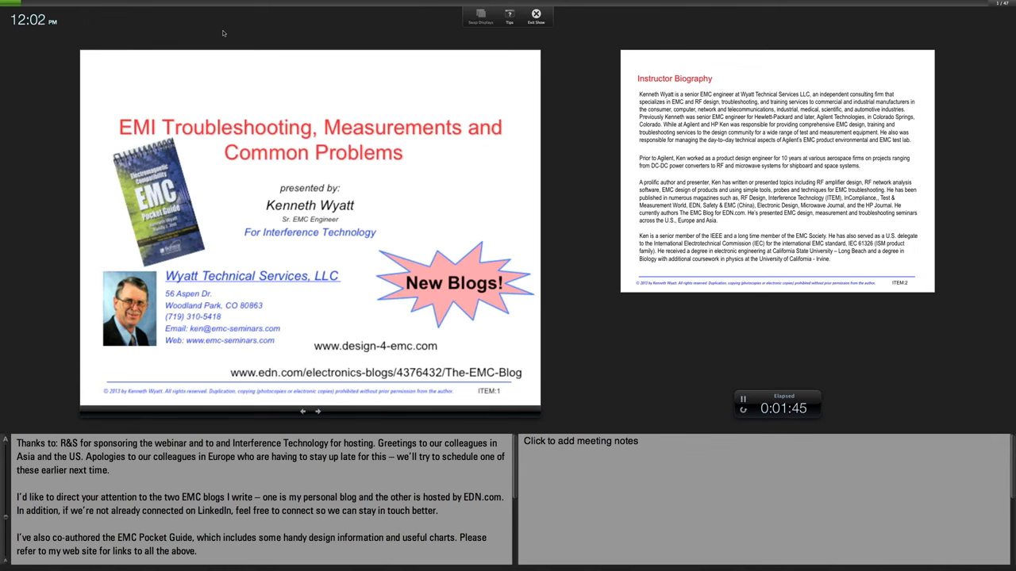
mouse_move(254, 35)
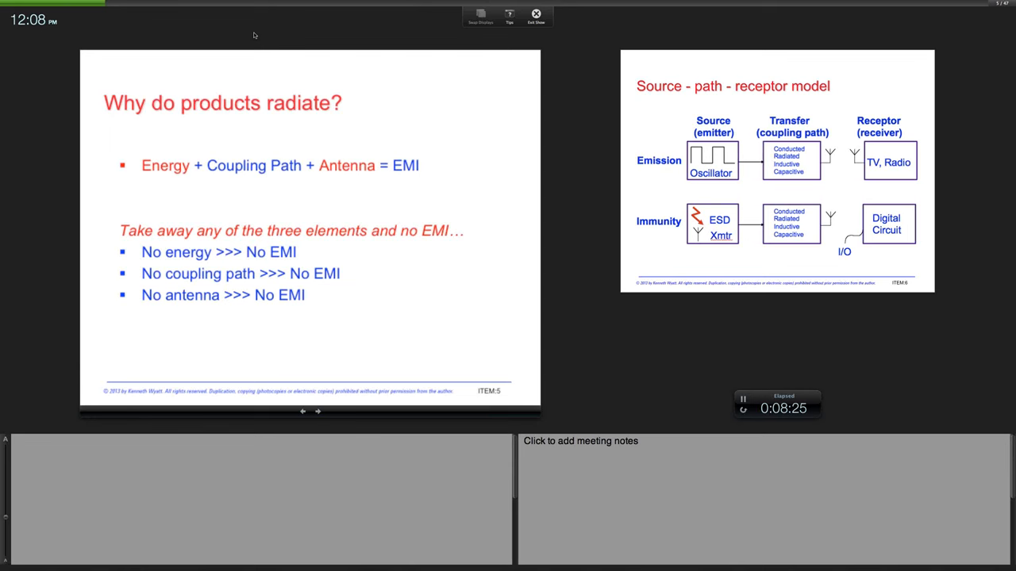
Advance the deck to the 'Generation of common-mode (CM) currents' slide.
click(317, 413)
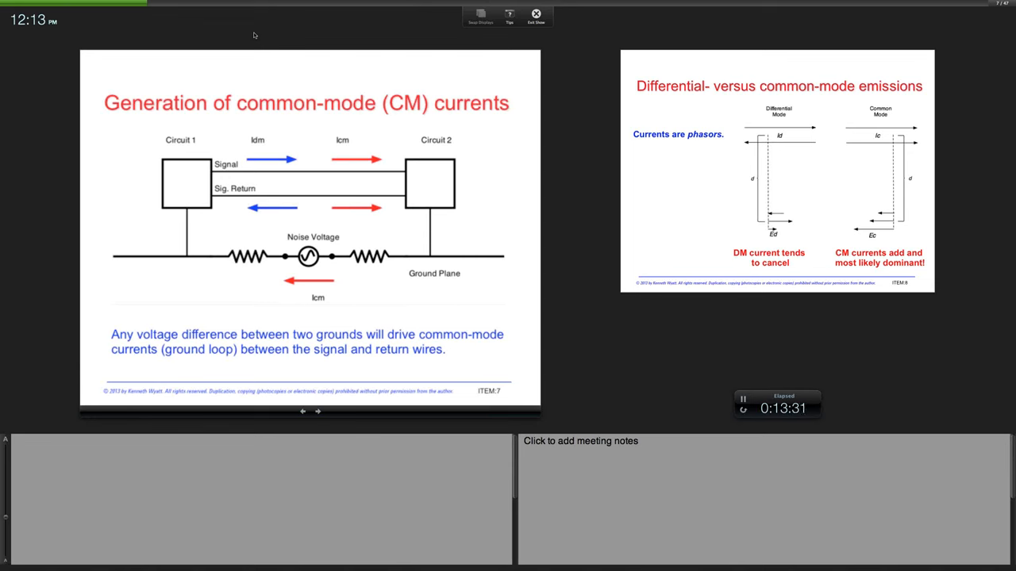
click(317, 413)
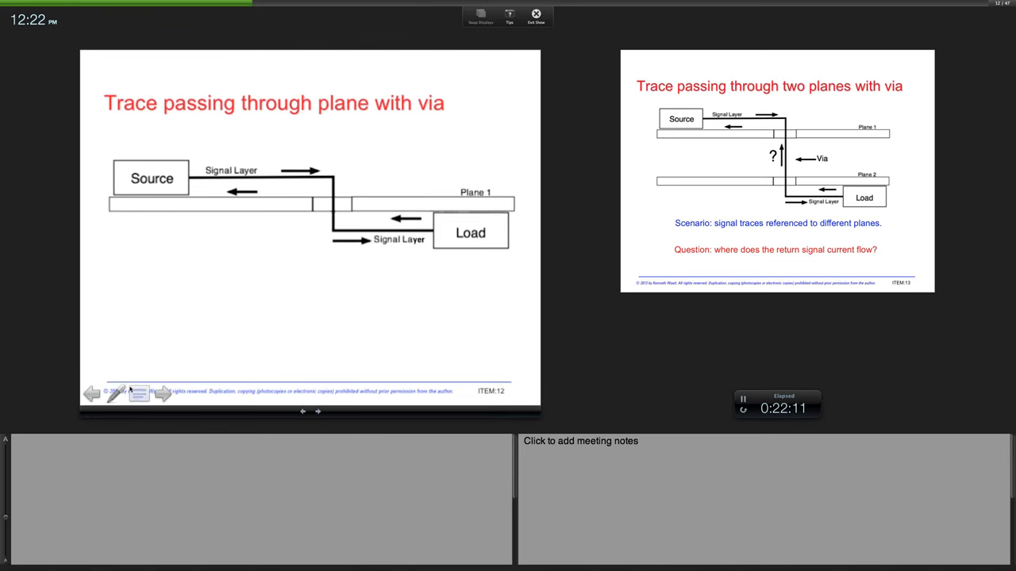
click(116, 392)
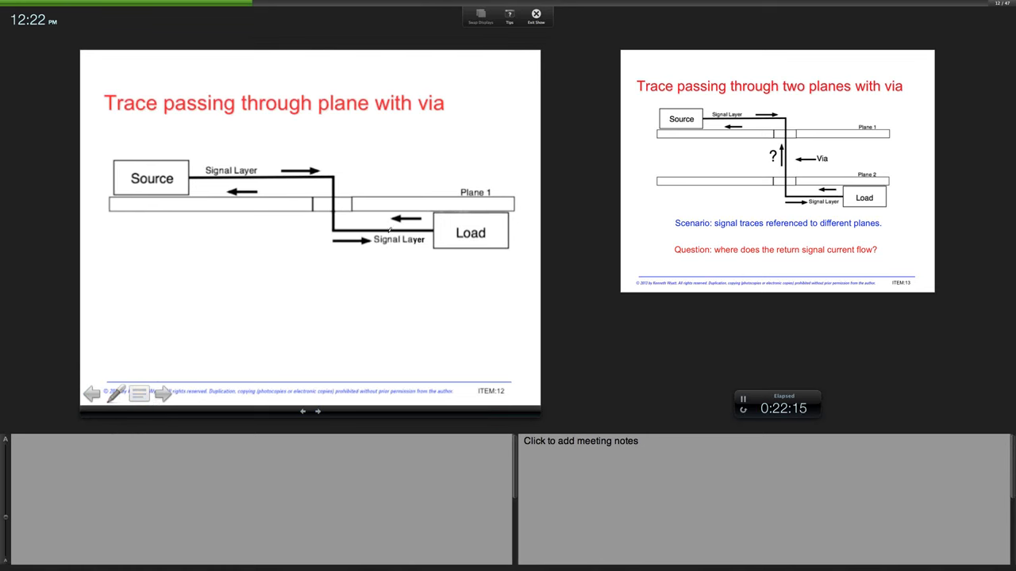
drag(353, 210, 388, 219)
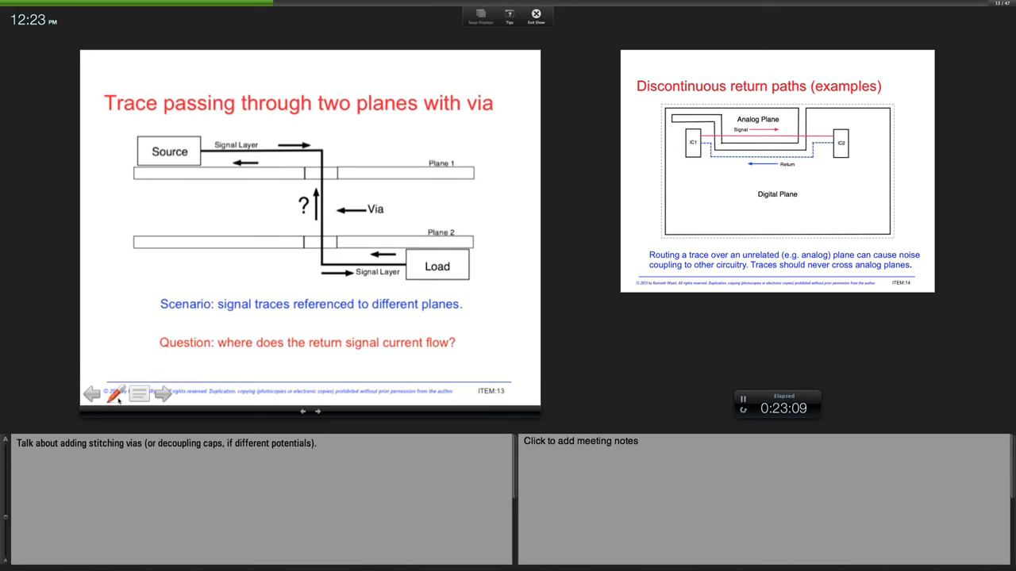
With the Pen, draw red ink at the Plane 2 gap near the Load and return-current arcs between the planes.
click(118, 395)
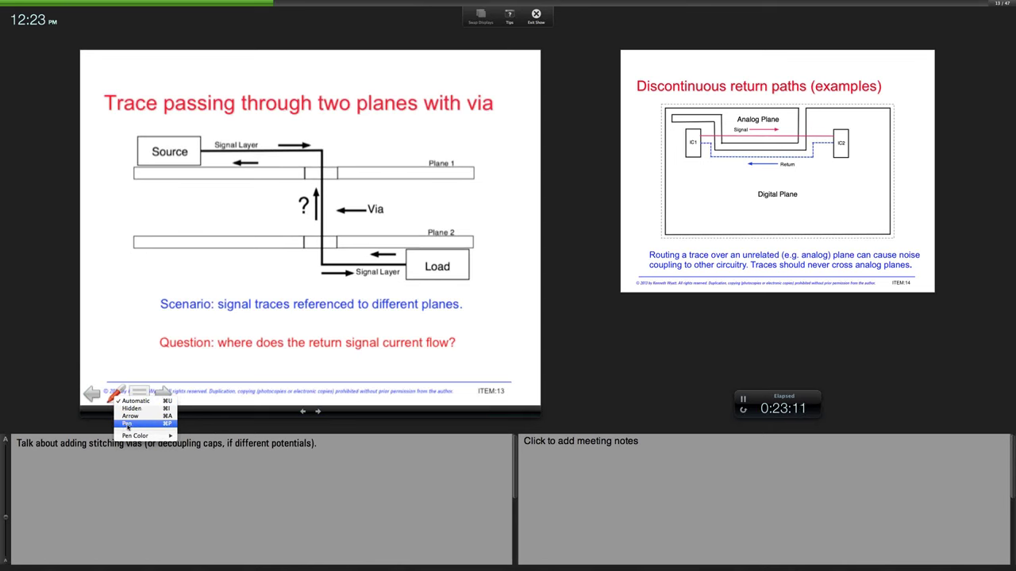
click(130, 422)
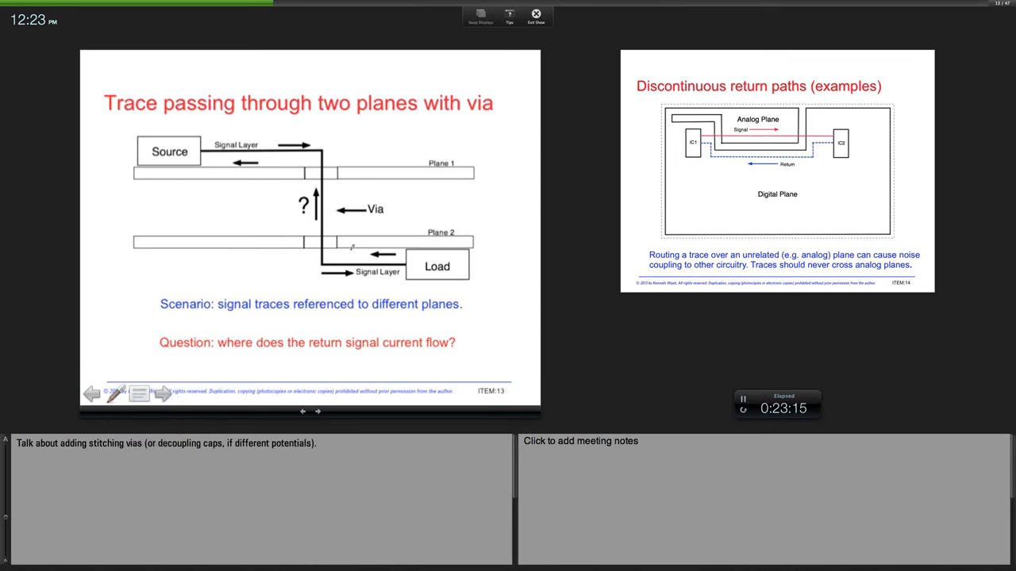
drag(368, 183, 352, 241)
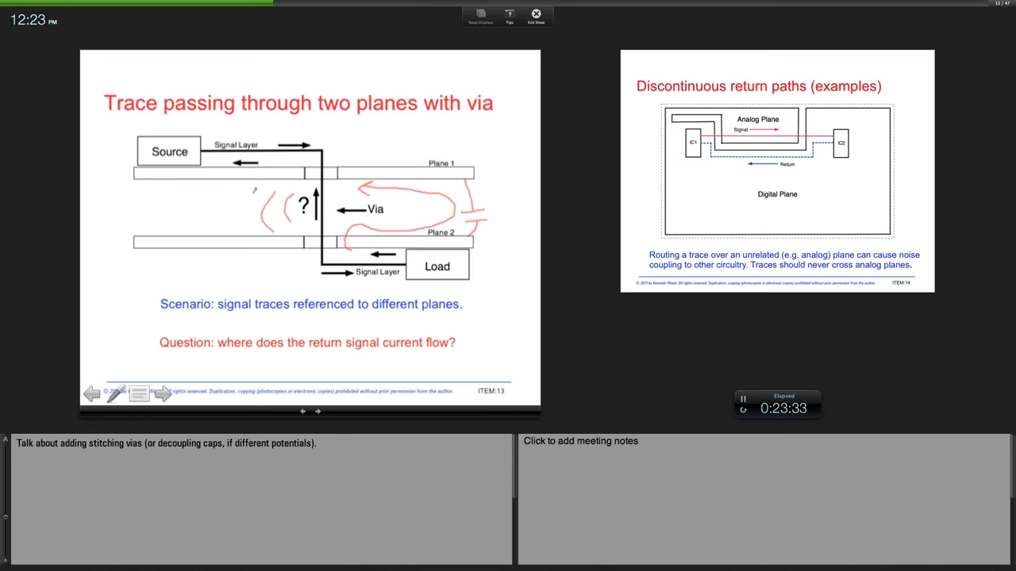
drag(270, 203, 207, 203)
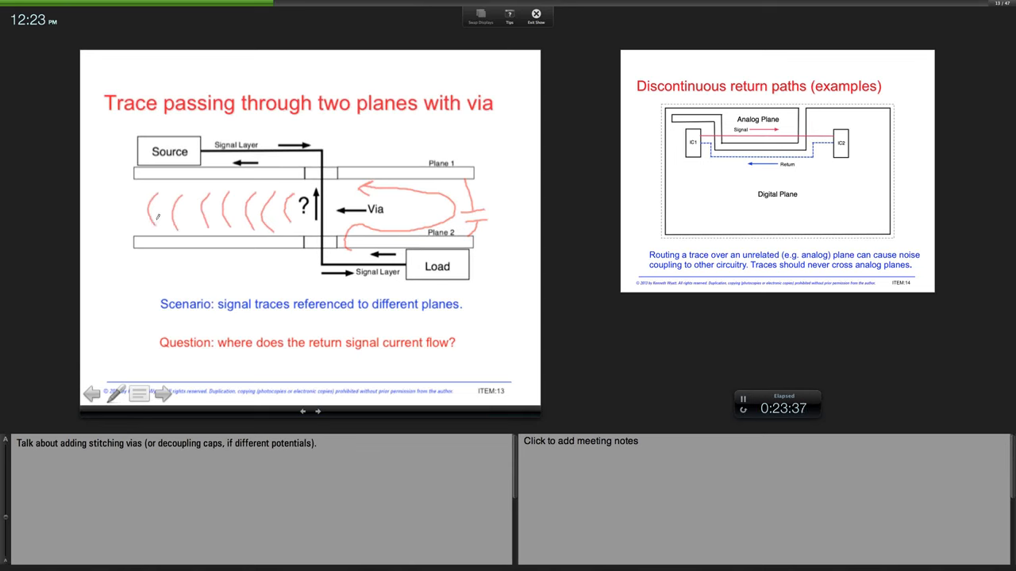
mouse_move(228, 206)
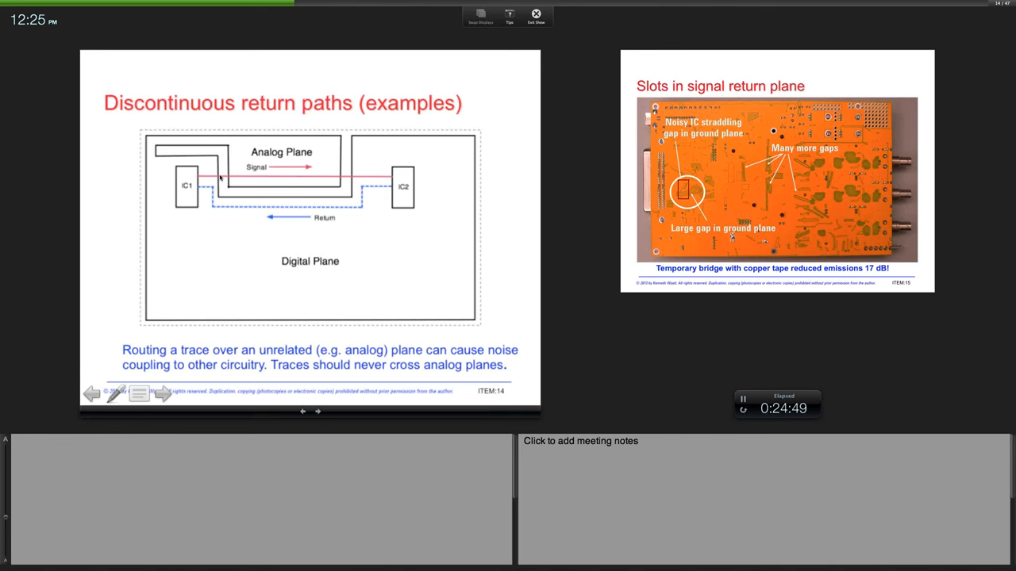
mouse_move(457, 246)
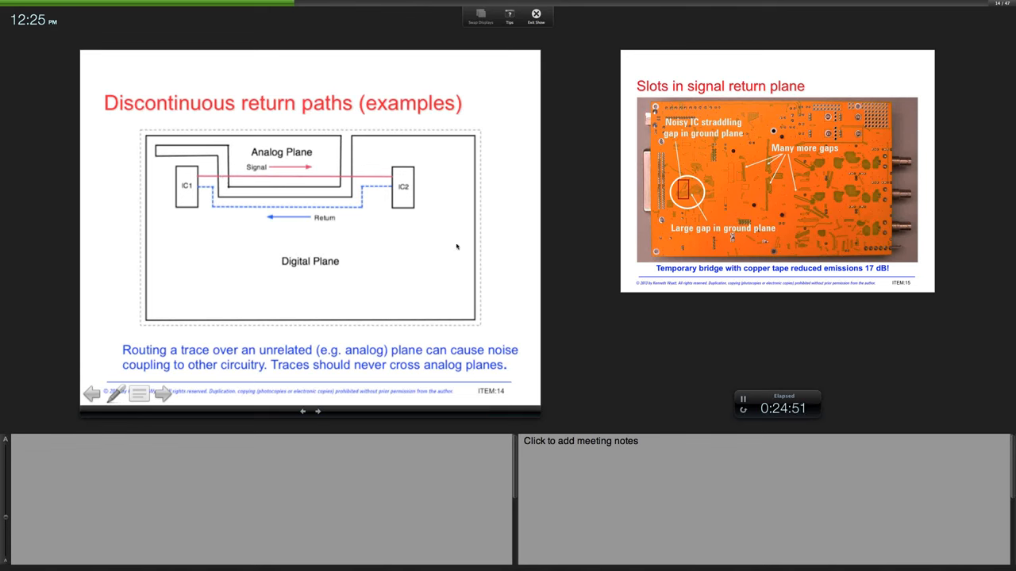
mouse_move(501, 257)
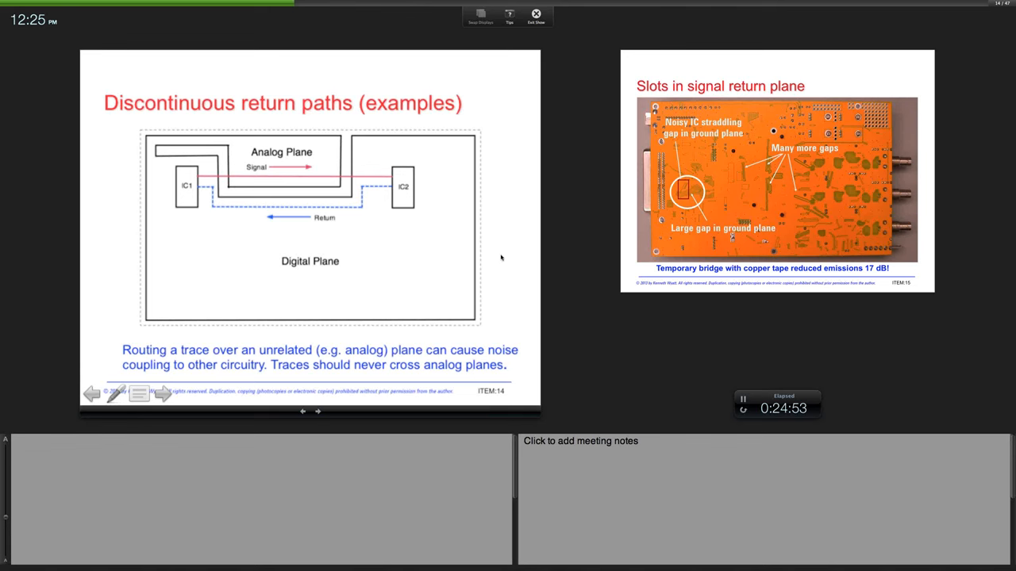
mouse_move(312, 160)
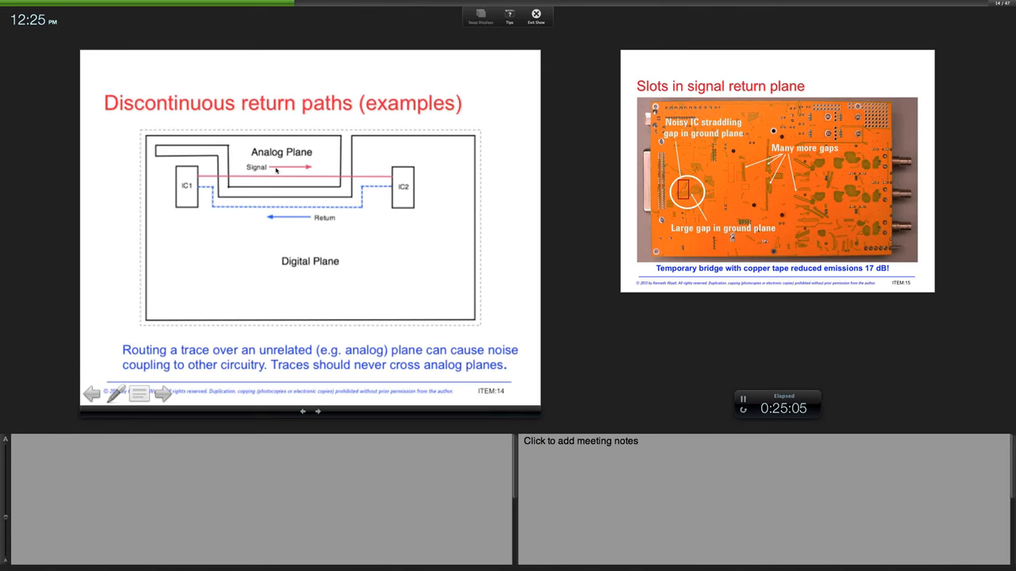
mouse_move(365, 193)
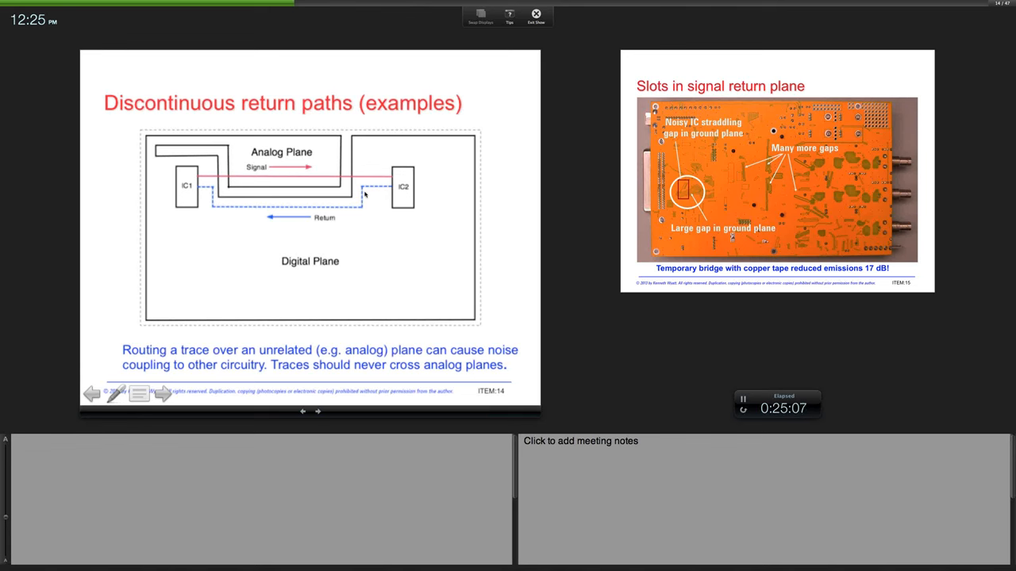
mouse_move(362, 210)
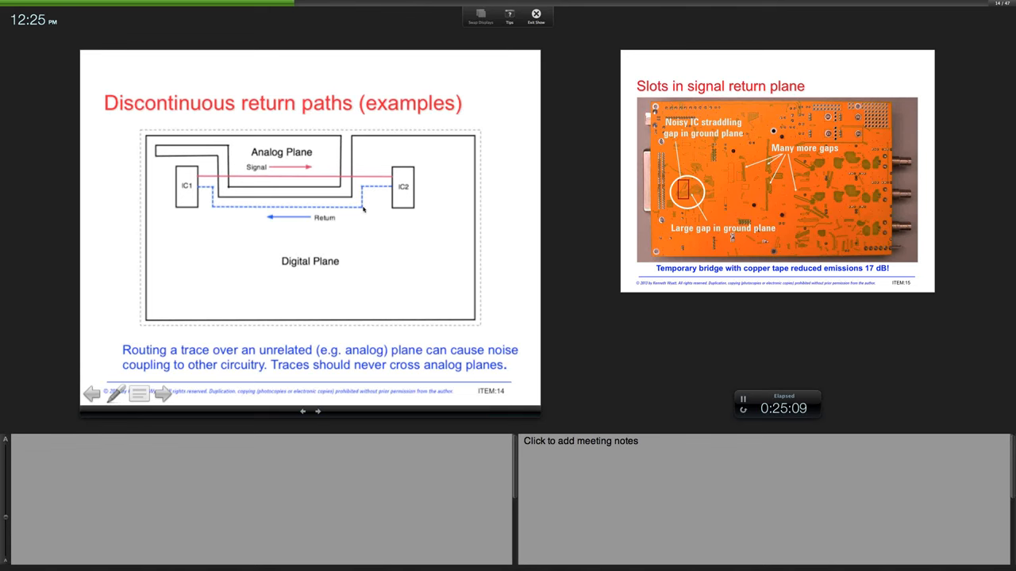
mouse_move(355, 210)
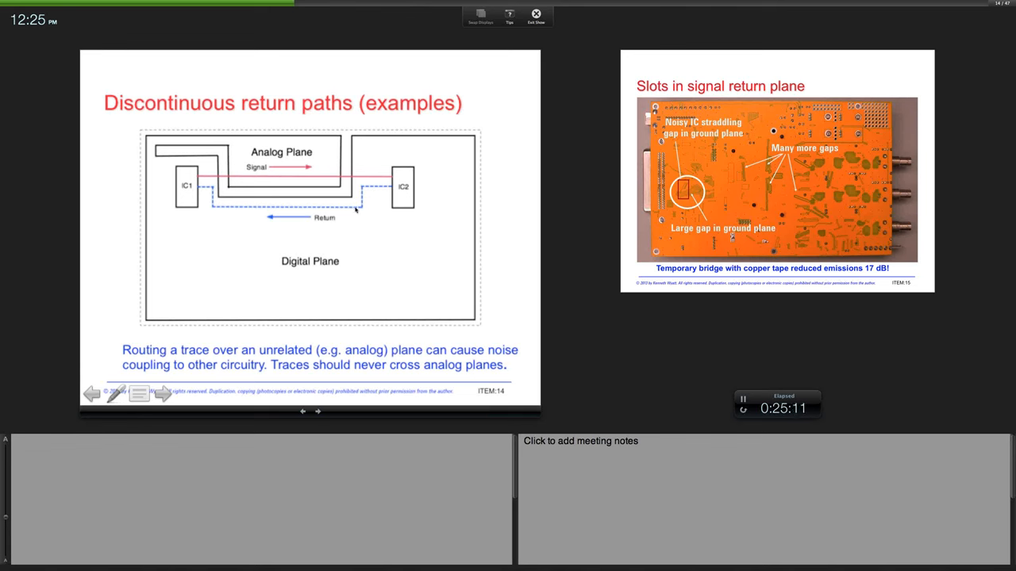
mouse_move(208, 198)
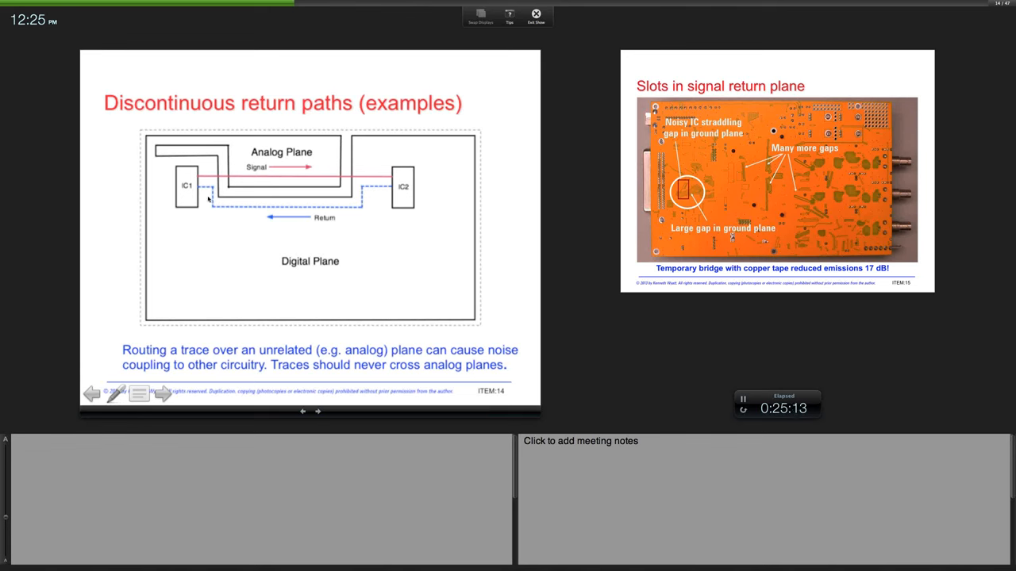
mouse_move(216, 197)
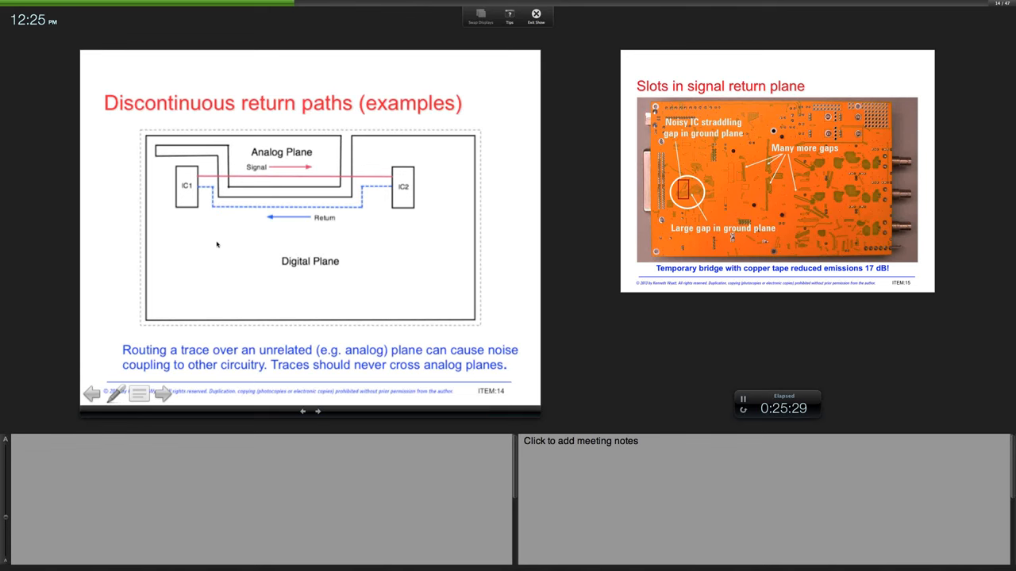
mouse_move(352, 149)
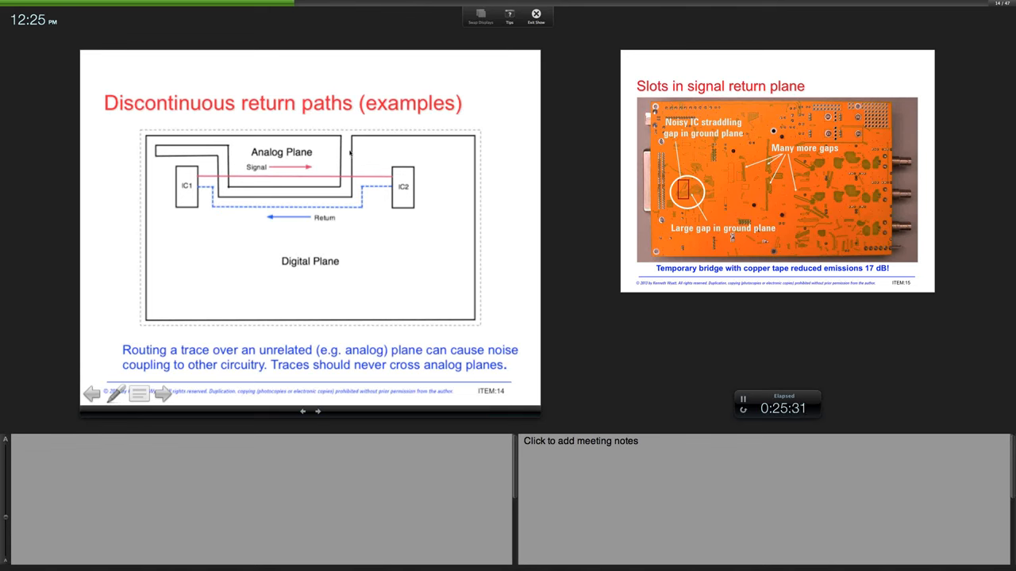
mouse_move(292, 178)
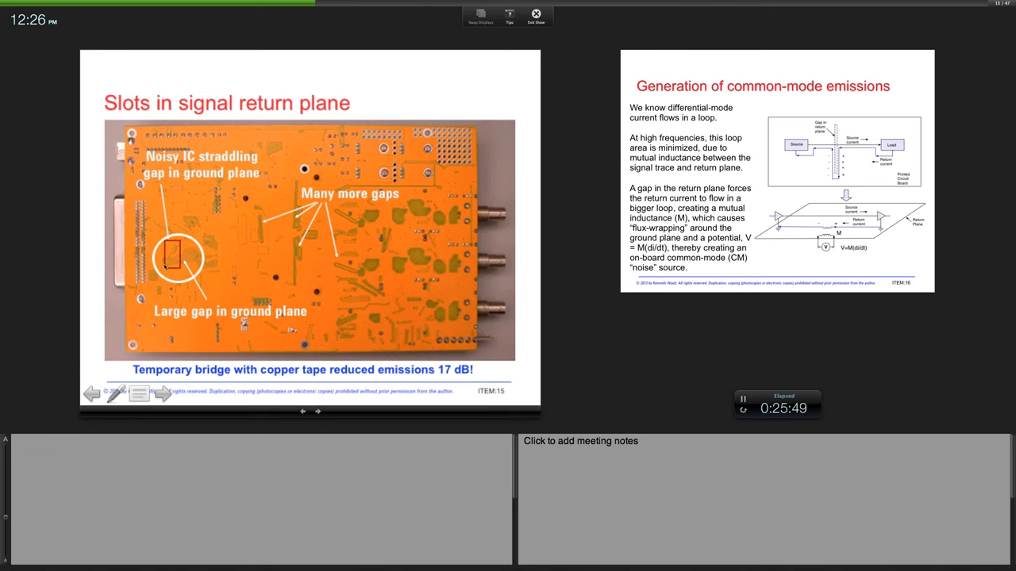
mouse_move(167, 270)
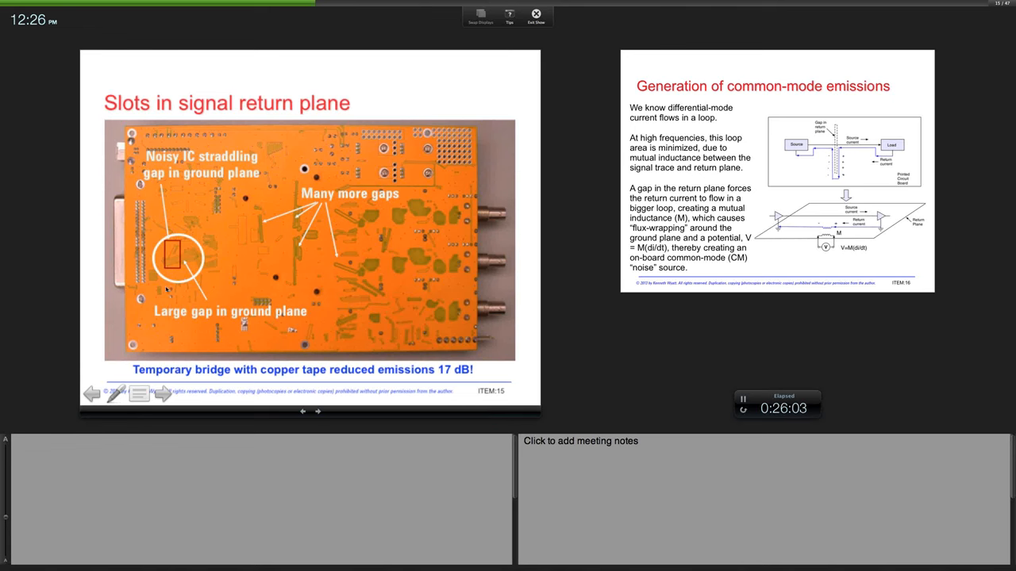
mouse_move(303, 278)
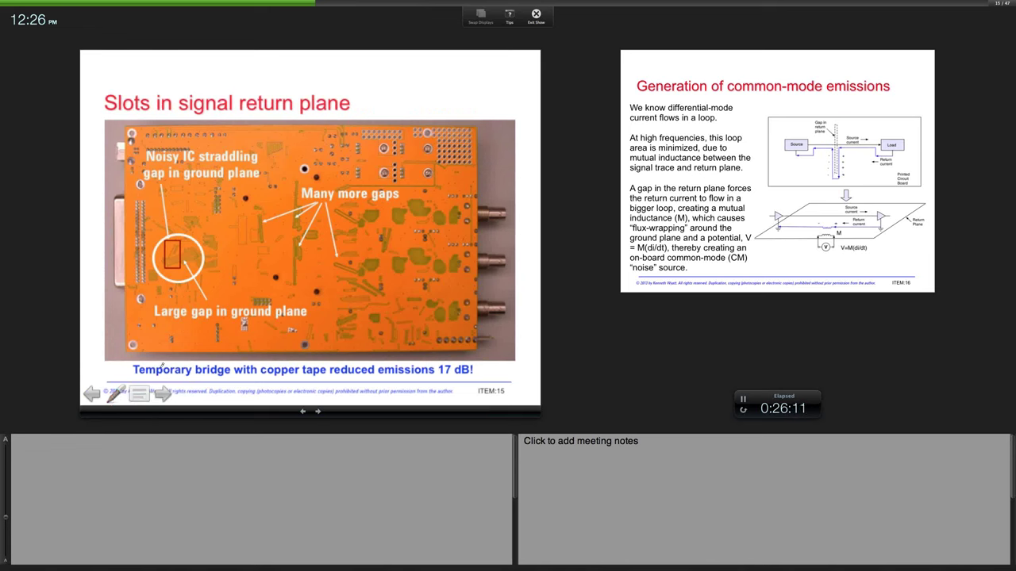
mouse_move(162, 273)
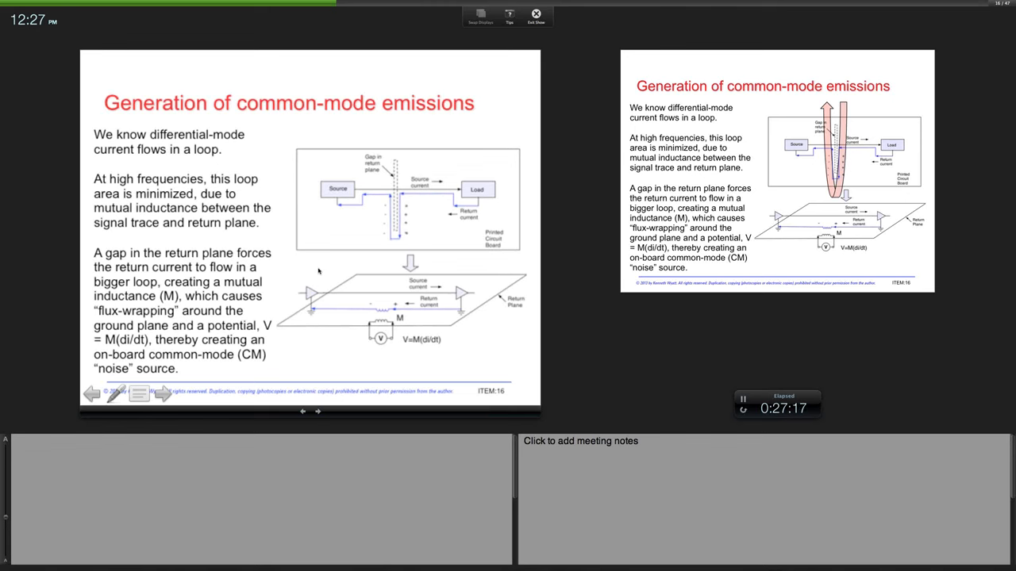
mouse_move(337, 191)
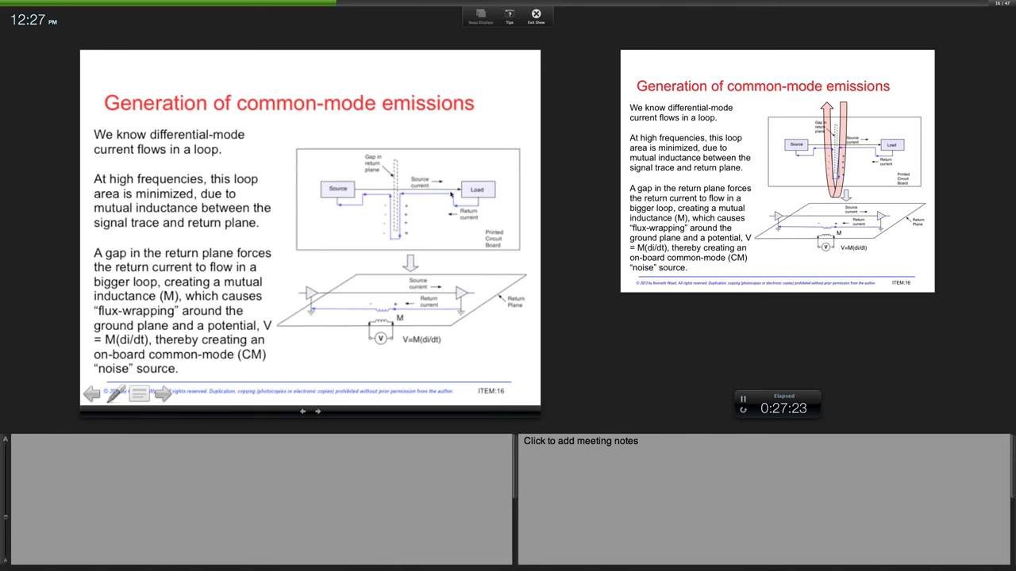
mouse_move(409, 200)
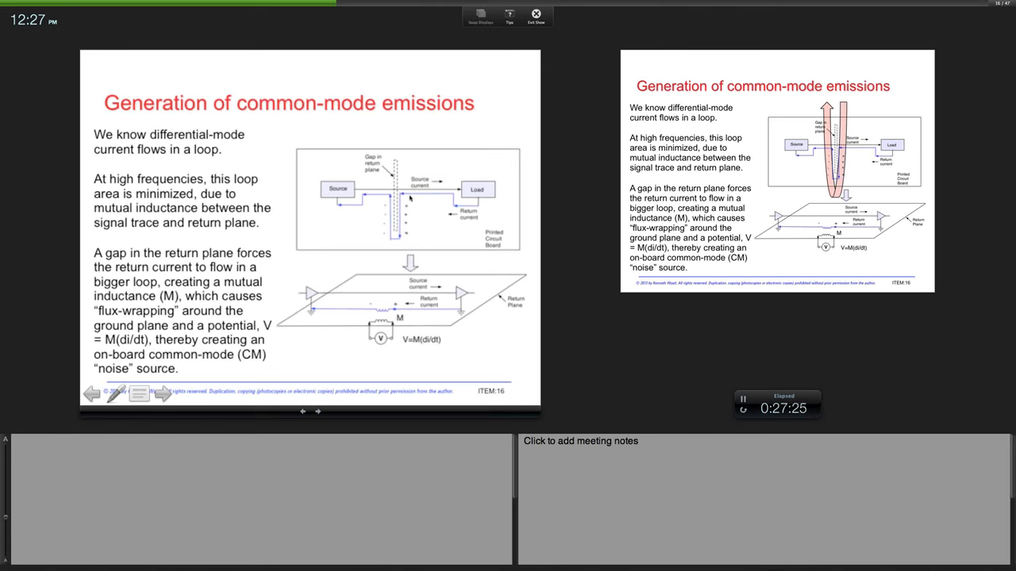
mouse_move(388, 235)
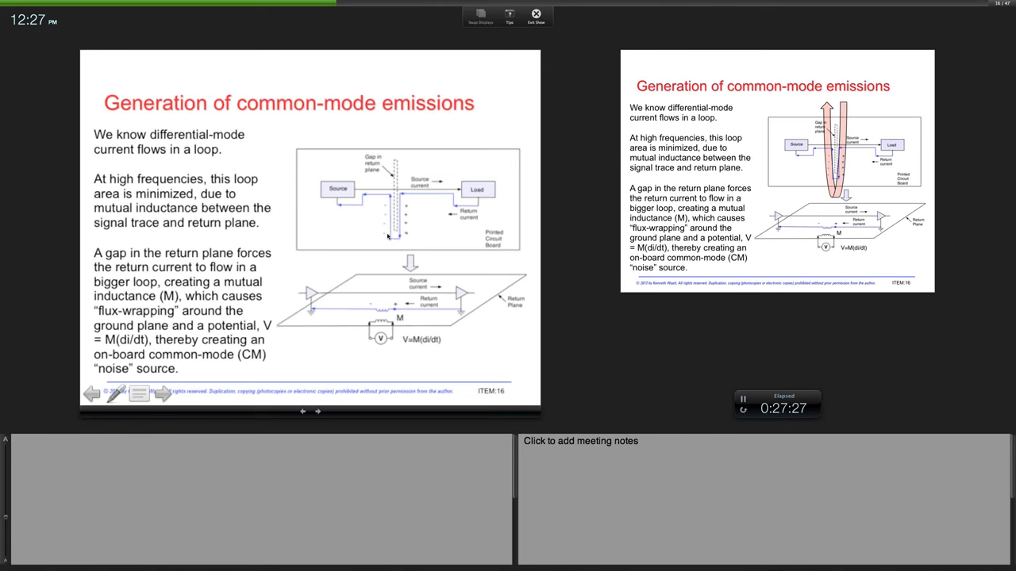
mouse_move(368, 200)
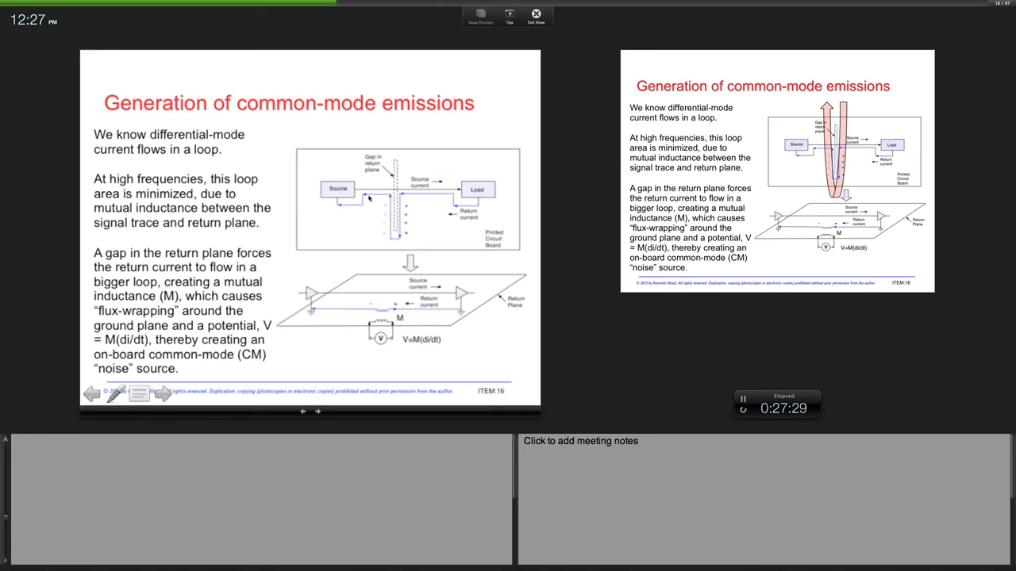
mouse_move(390, 194)
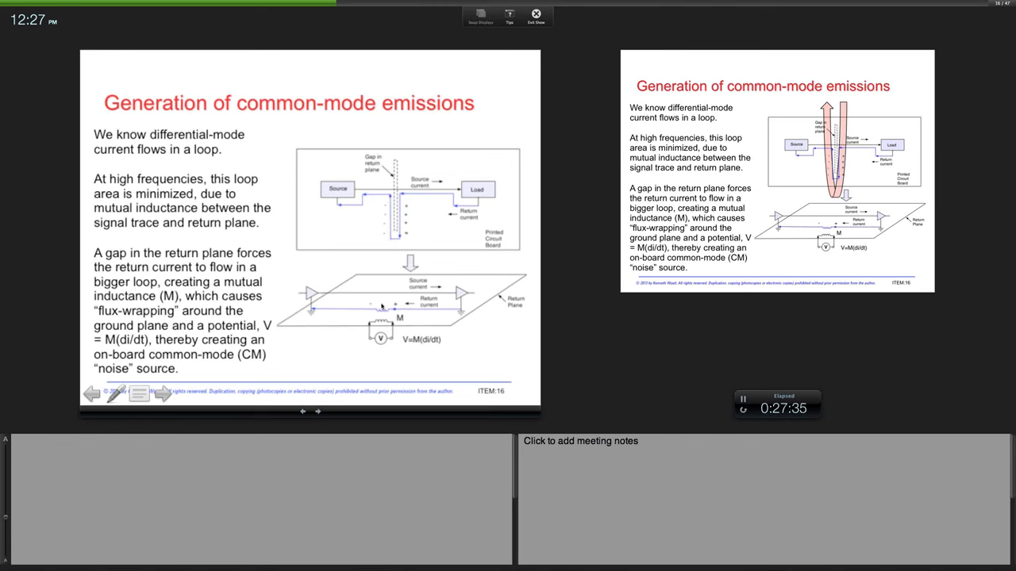
mouse_move(378, 323)
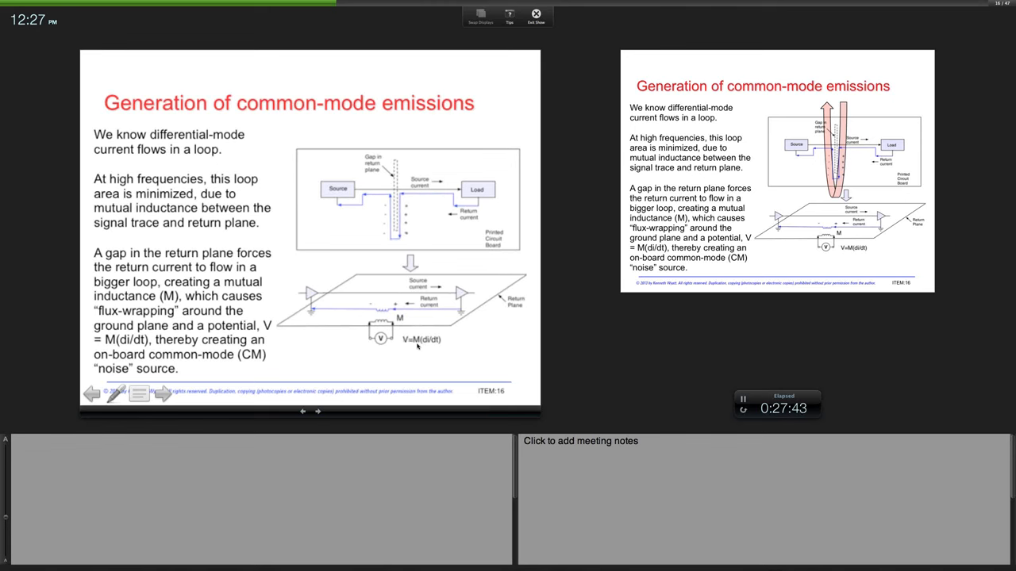
mouse_move(427, 350)
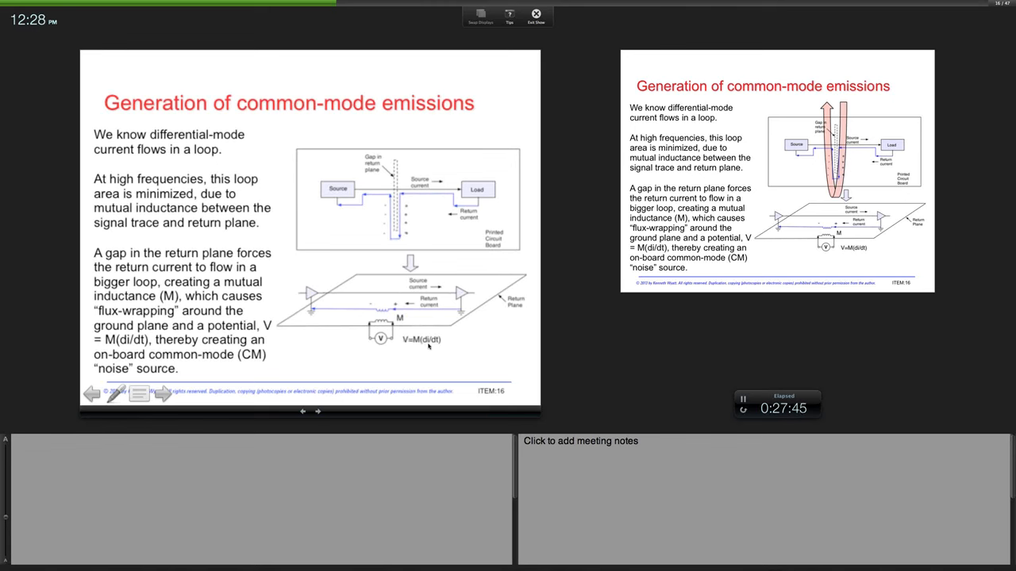
mouse_move(381, 349)
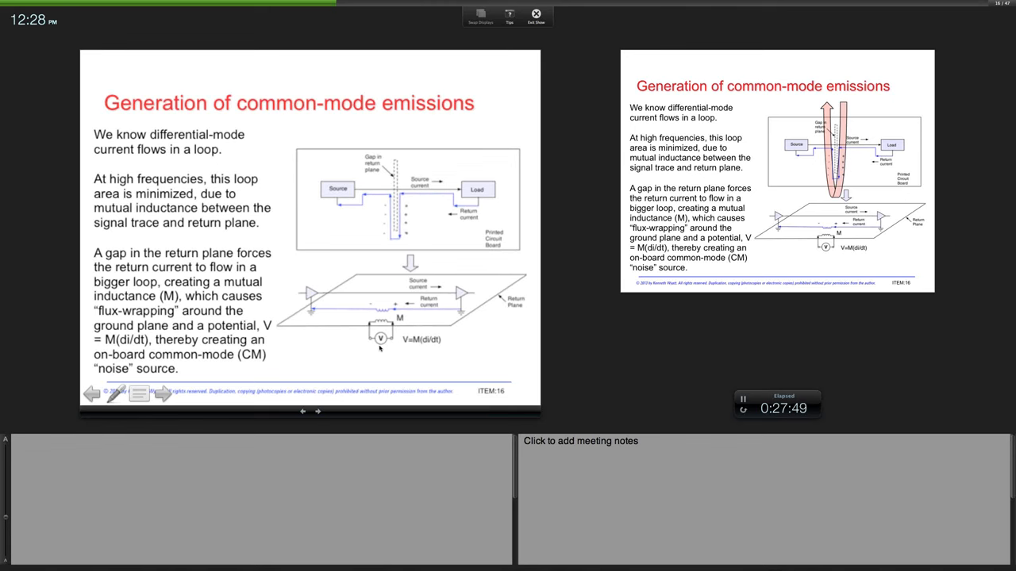
mouse_move(385, 329)
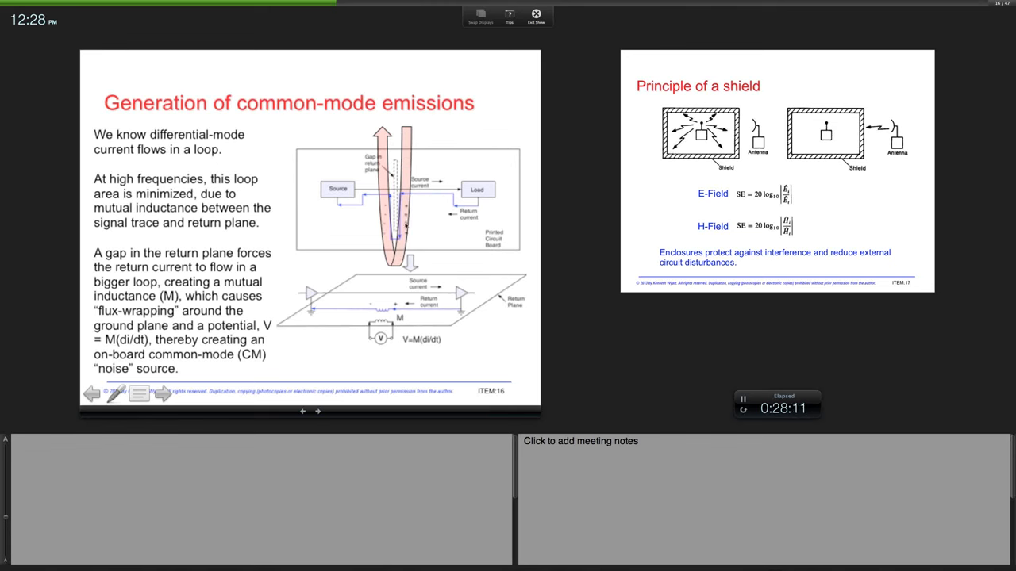
mouse_move(470, 232)
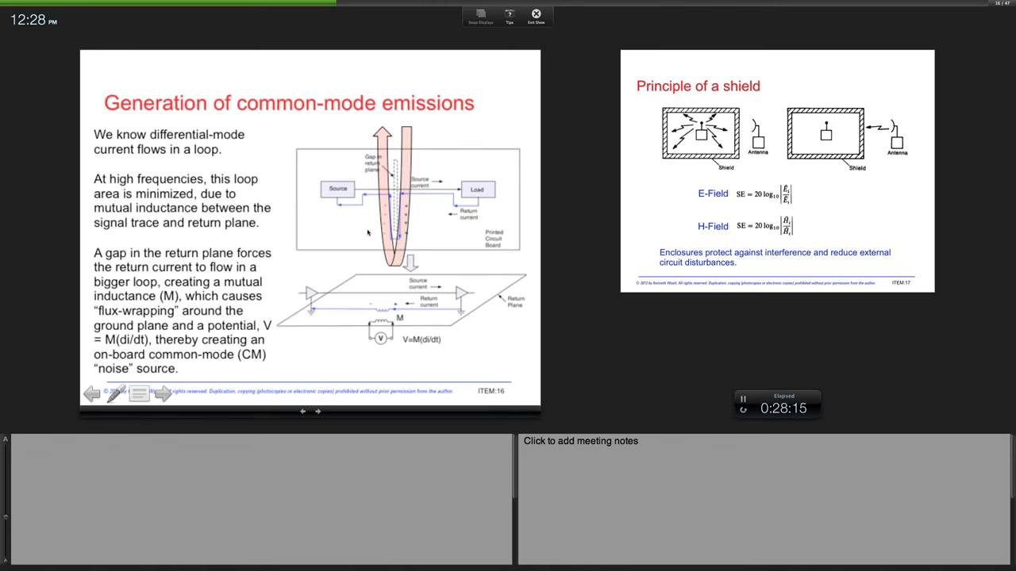
mouse_move(337, 235)
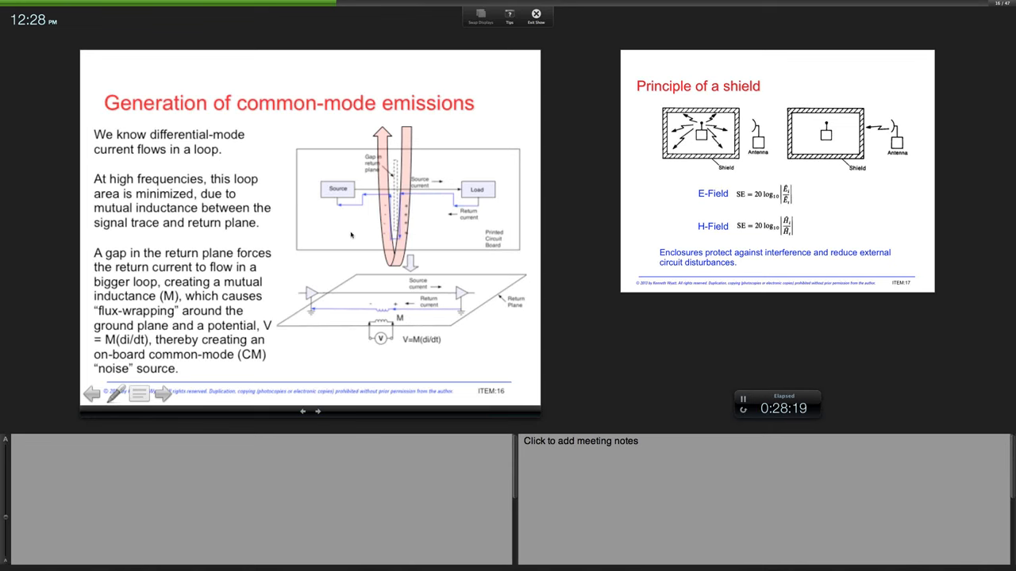
mouse_move(441, 238)
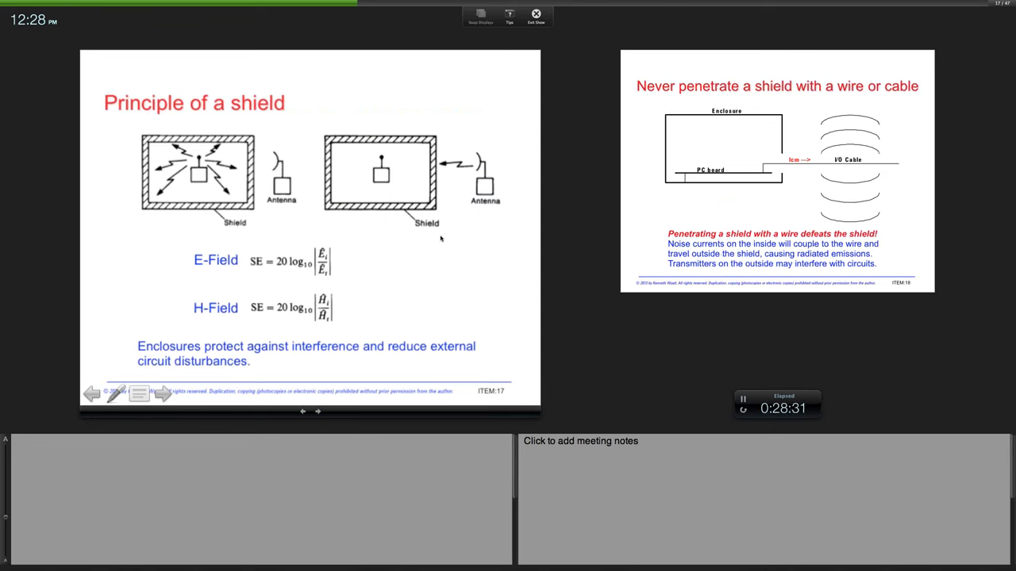
mouse_move(256, 219)
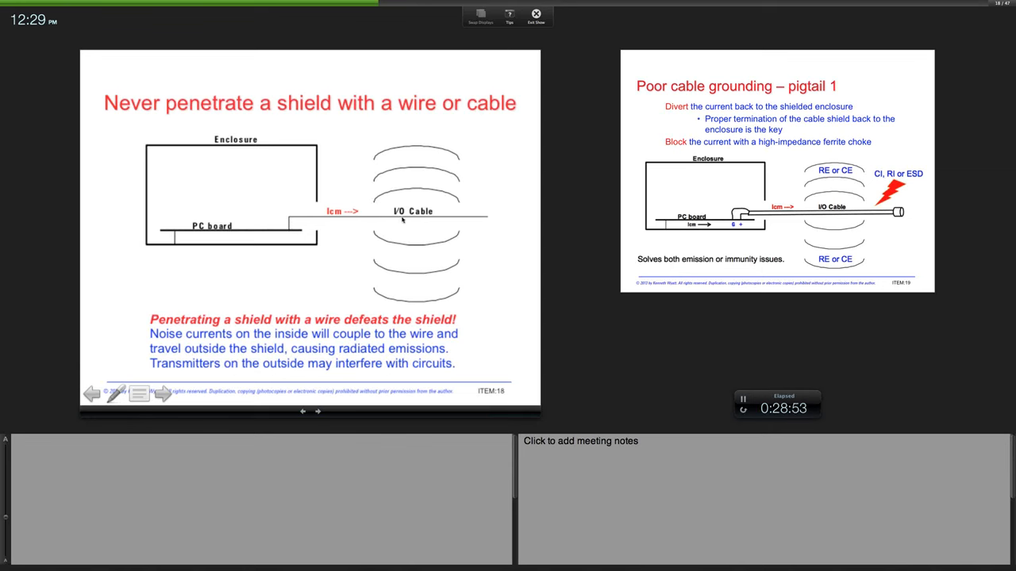
mouse_move(315, 231)
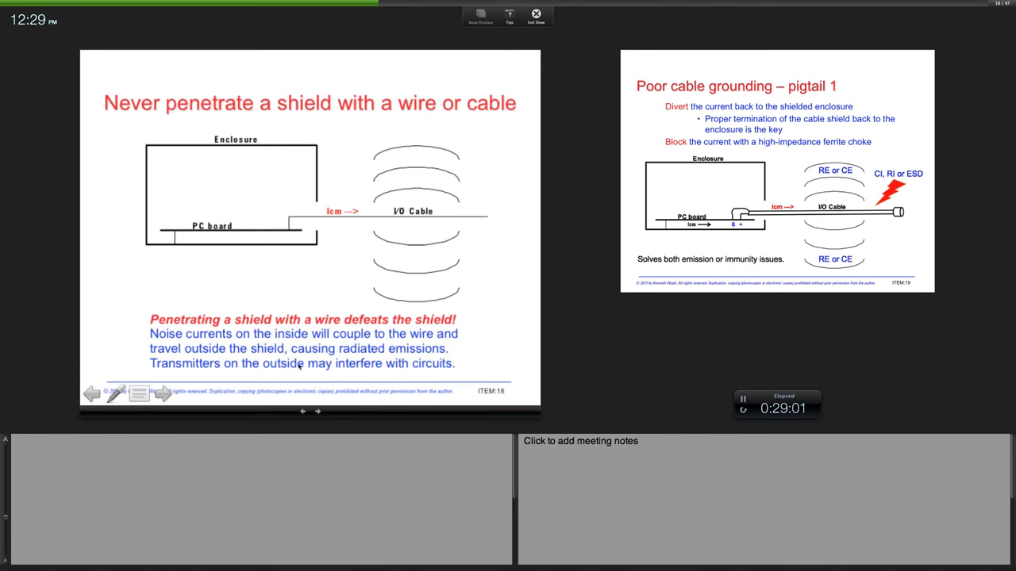
On the 'Never penetrate a shield' slide, circle the cable exit and trace current loops inside the enclosure in red ink.
click(114, 394)
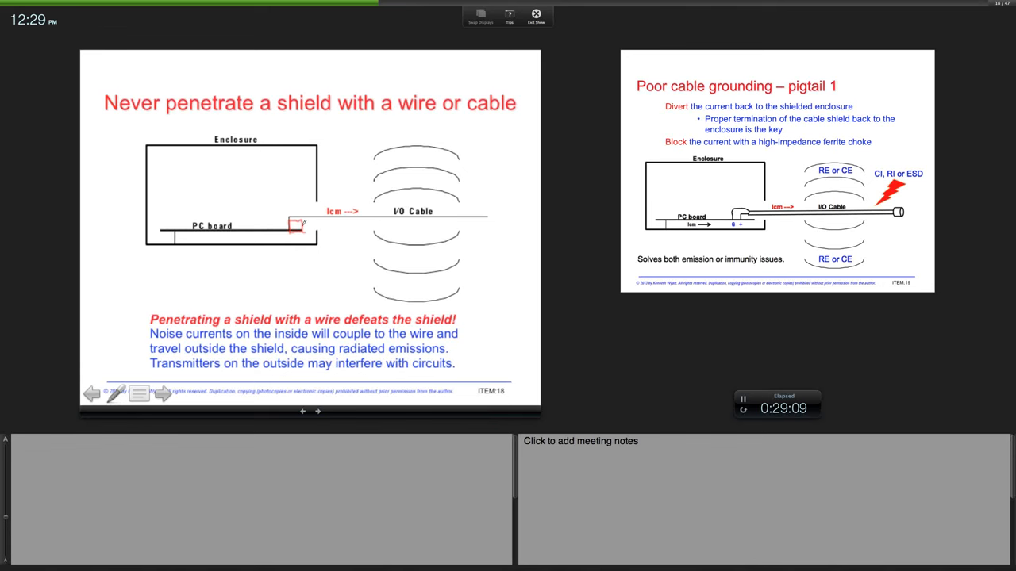
drag(299, 226, 341, 230)
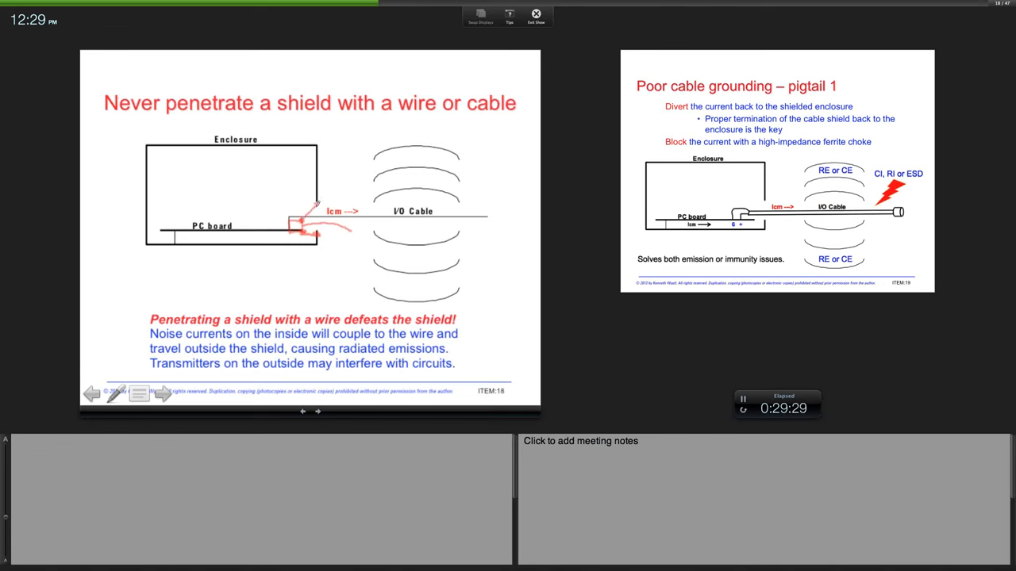
mouse_move(299, 278)
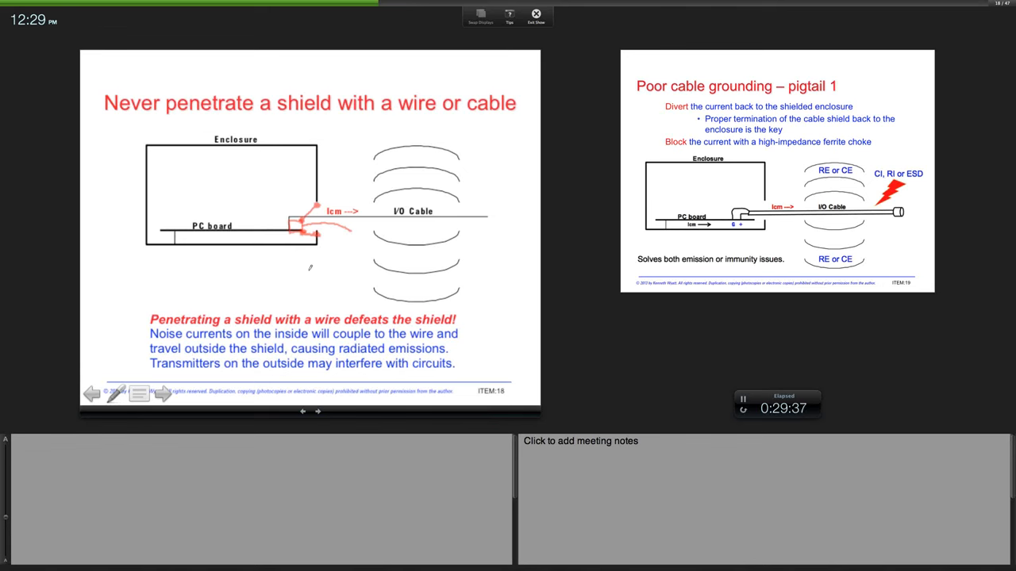
mouse_move(546, 200)
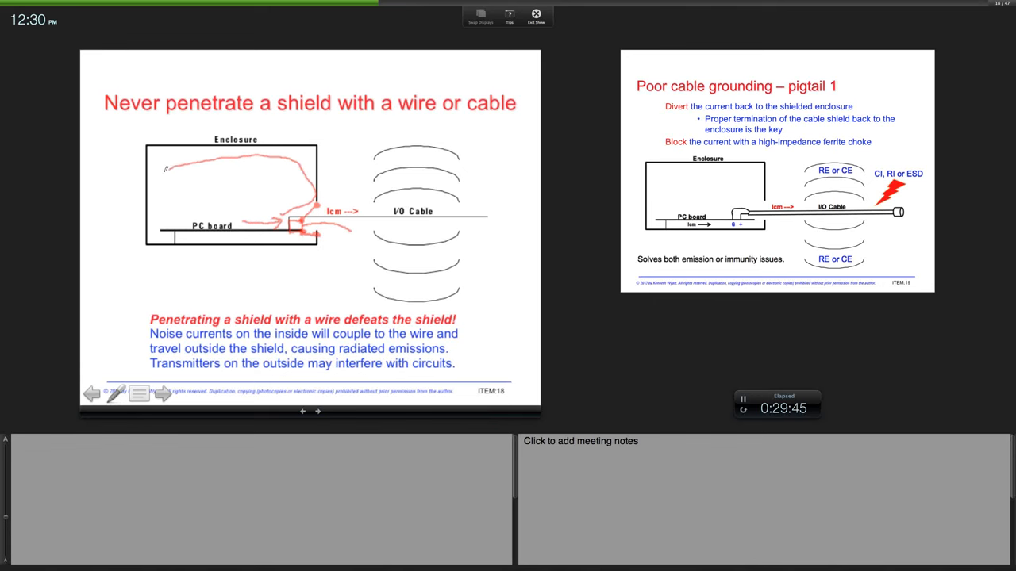
drag(167, 166, 162, 225)
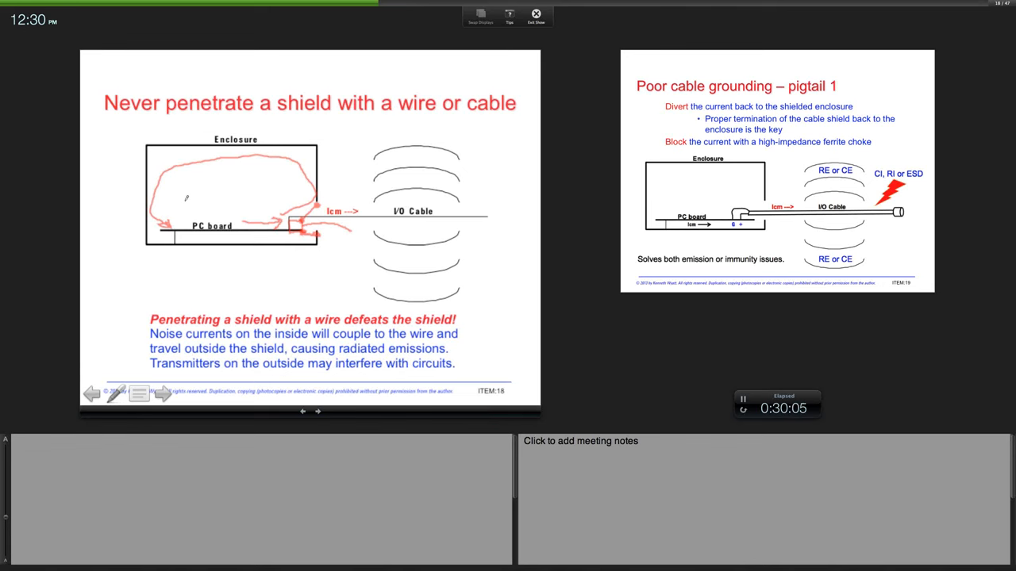
click(162, 393)
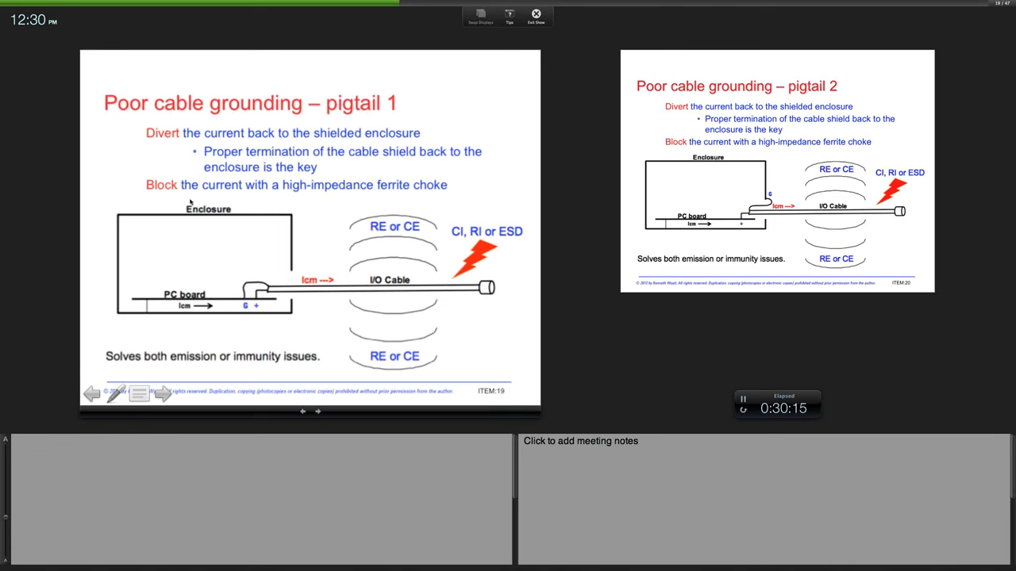
mouse_move(159, 146)
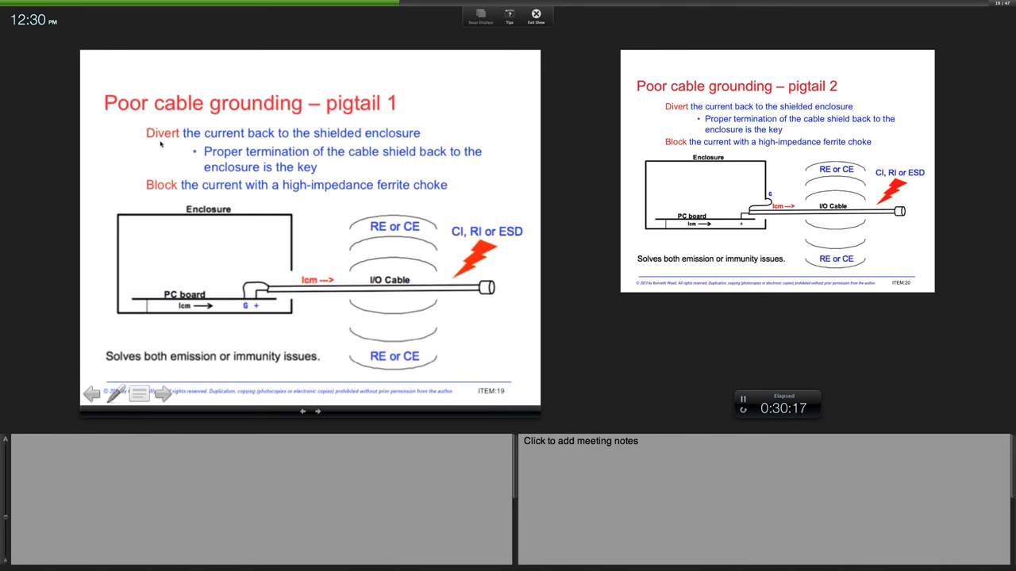
mouse_move(170, 146)
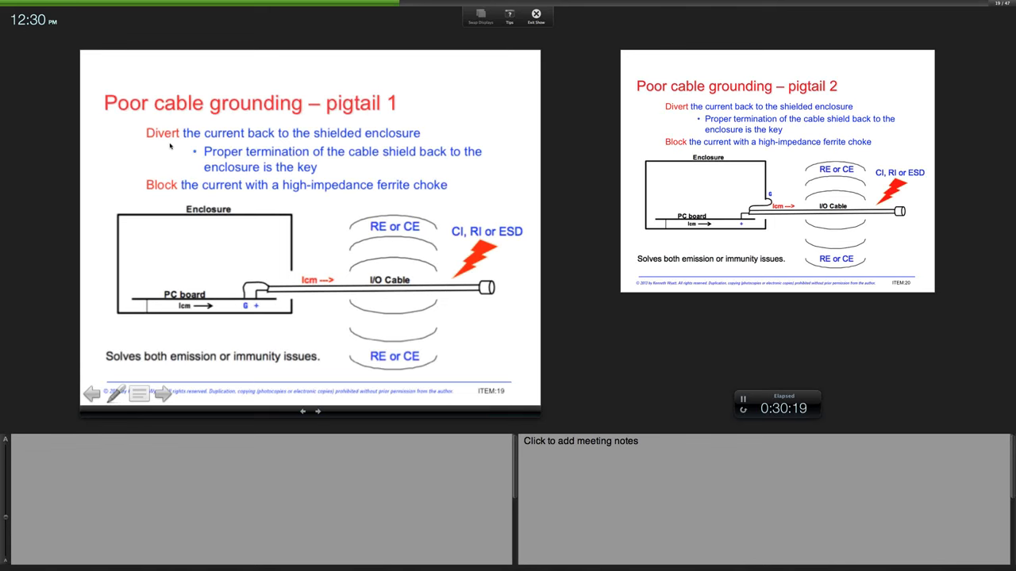
mouse_move(156, 203)
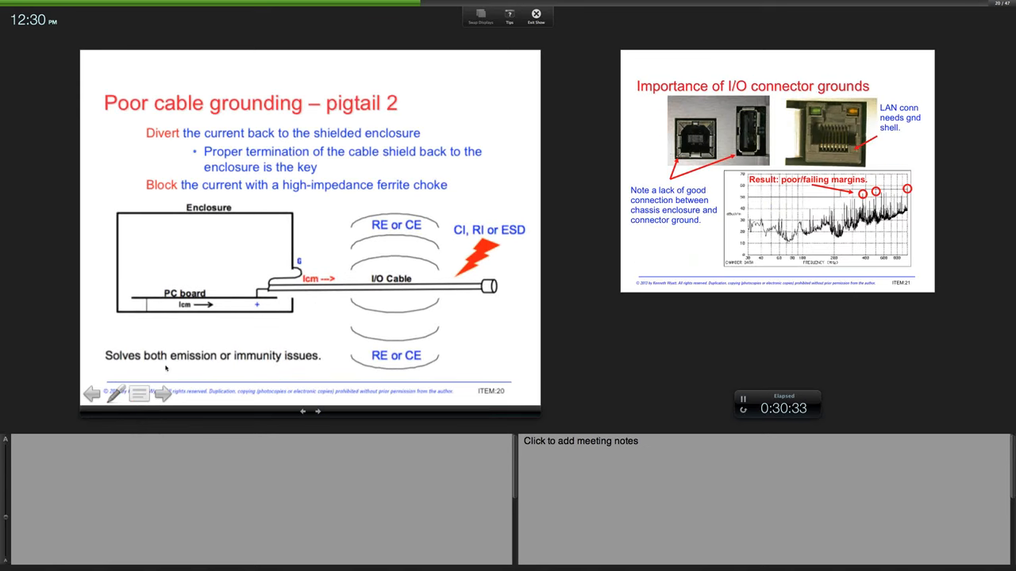
Advance the deck to the 'Poor cable grounding – pigtail 2' slide.
click(115, 393)
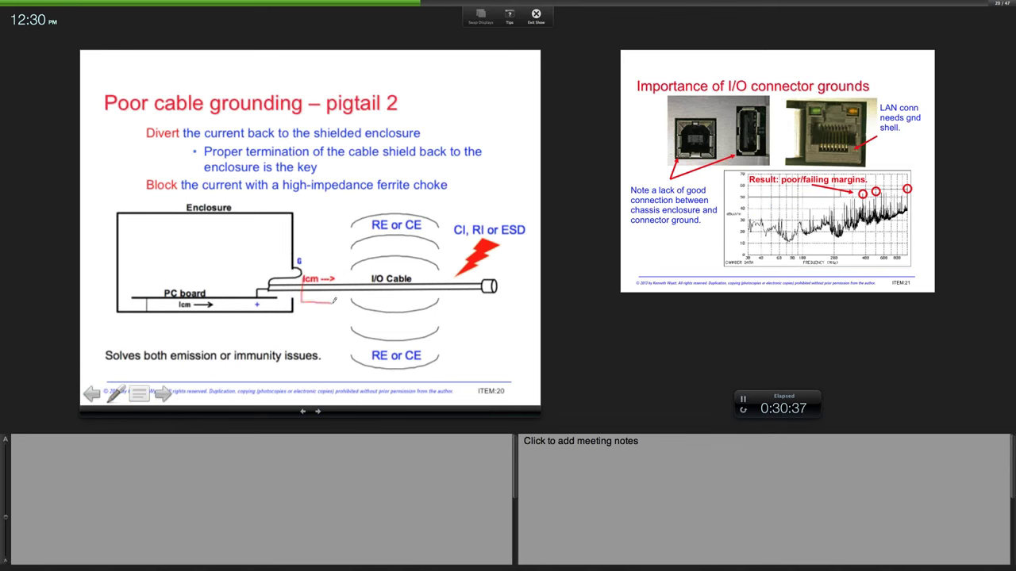
Advance the deck to the 'Importance of I/O connector grounds' slide.
drag(298, 270, 333, 299)
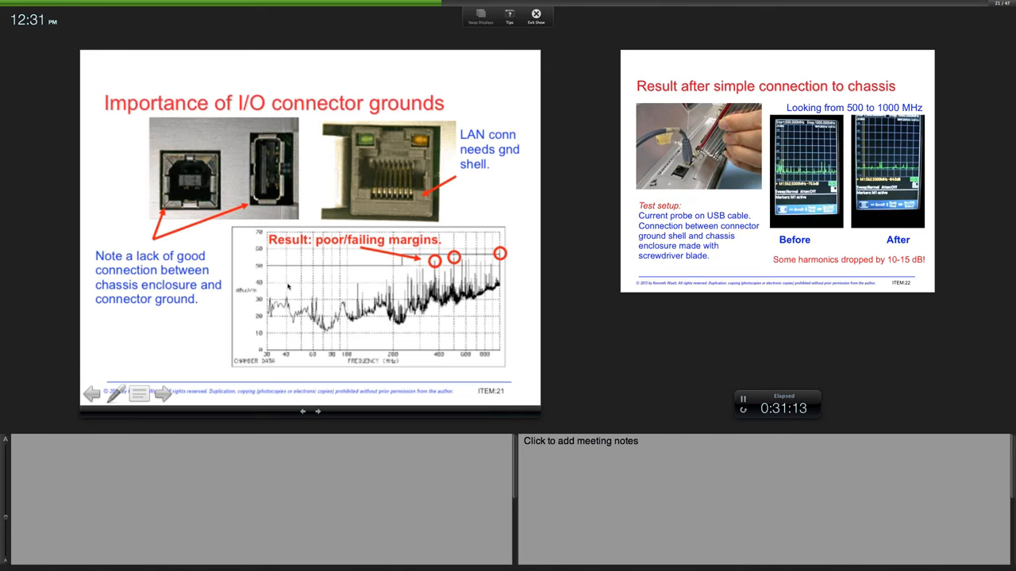
mouse_move(273, 222)
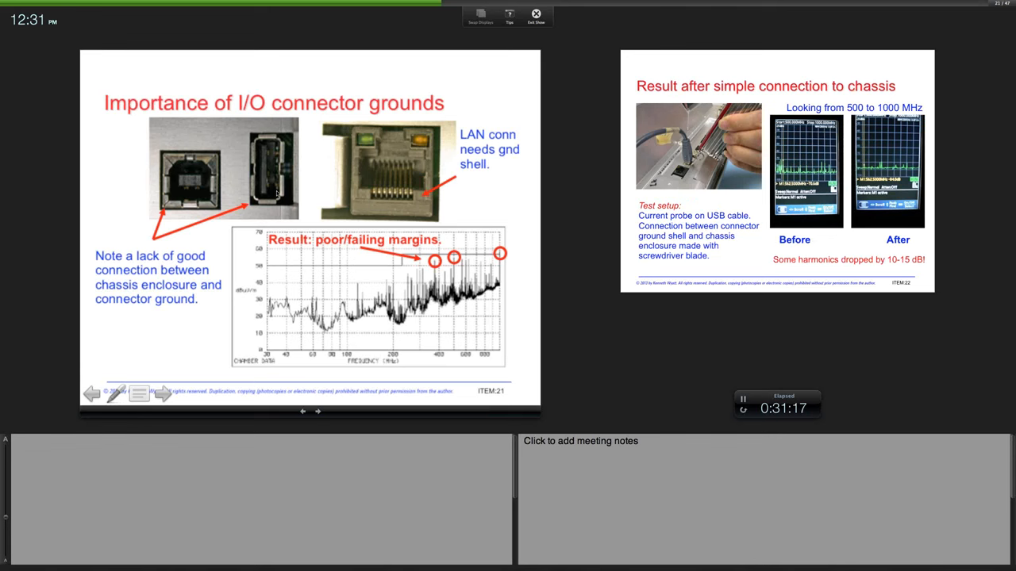
mouse_move(205, 191)
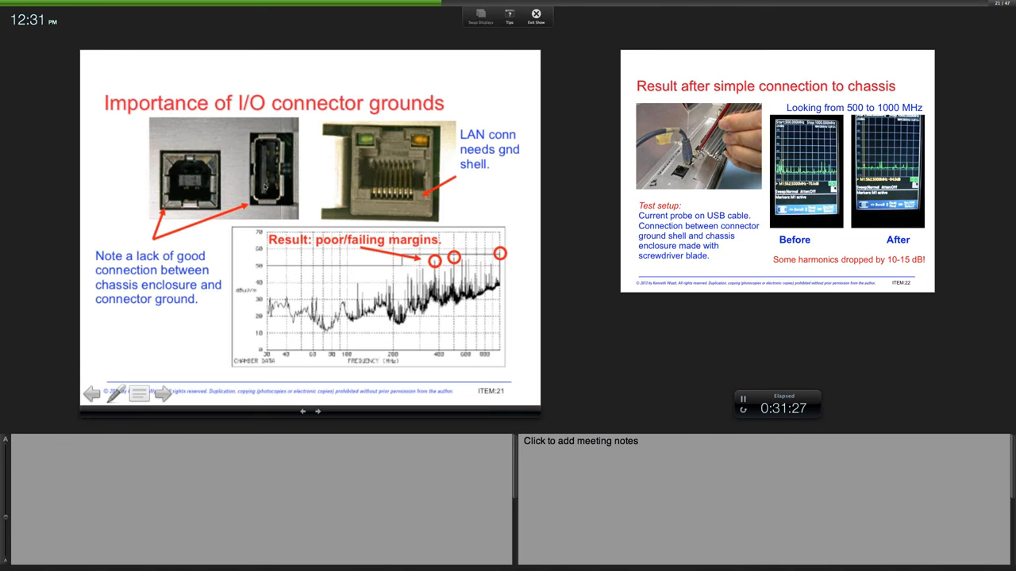
mouse_move(473, 257)
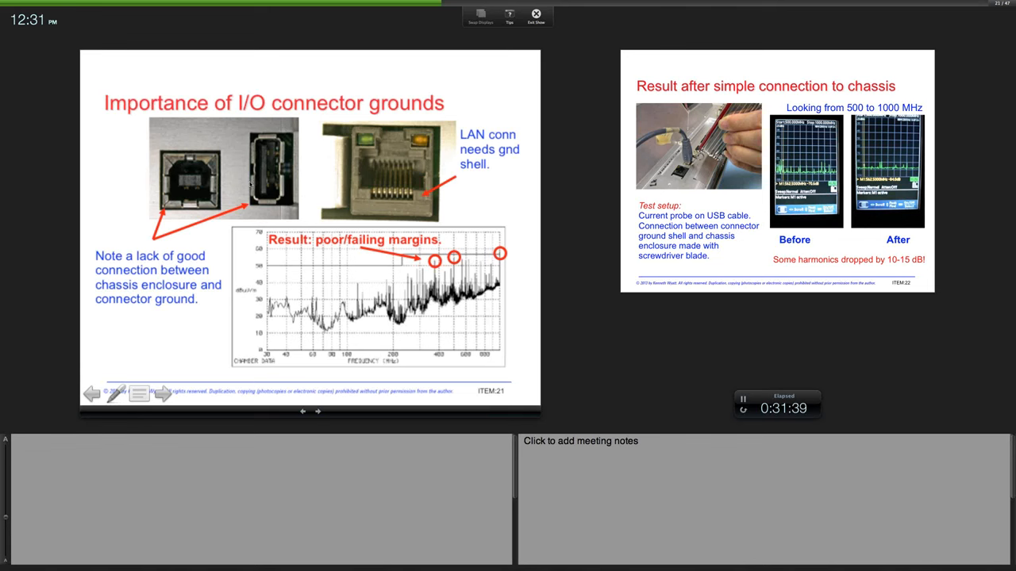
mouse_move(240, 194)
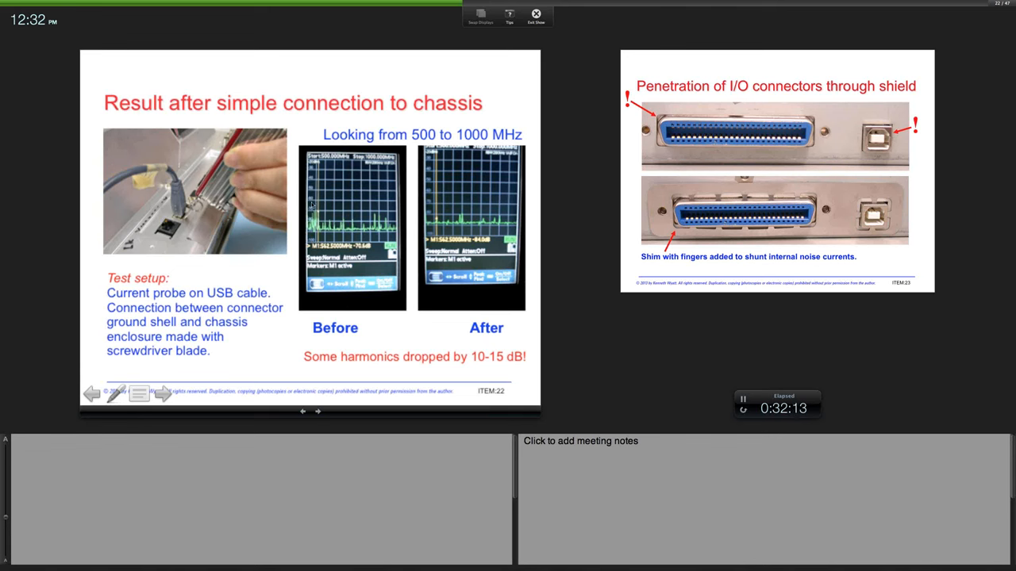
mouse_move(320, 209)
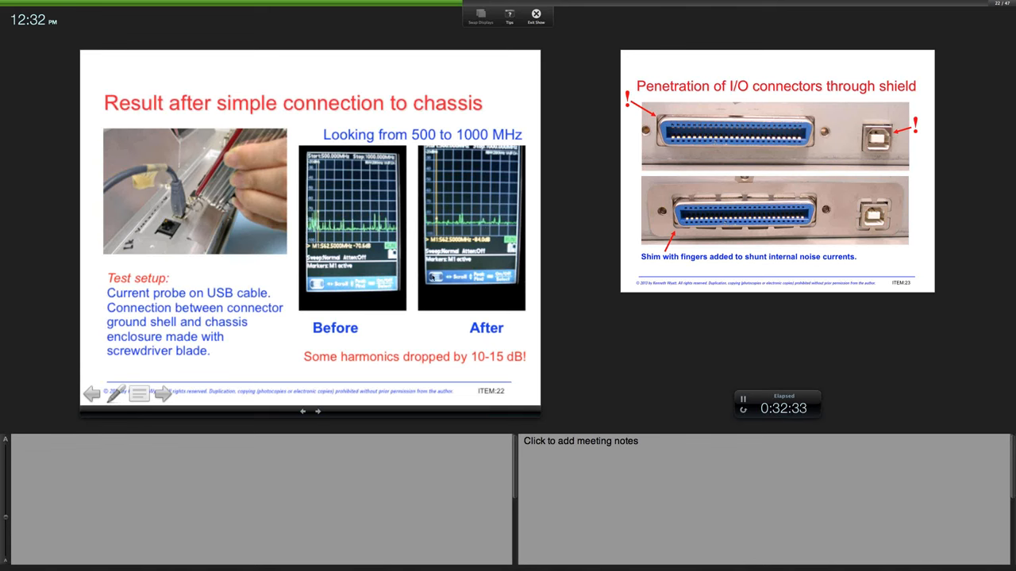
mouse_move(416, 324)
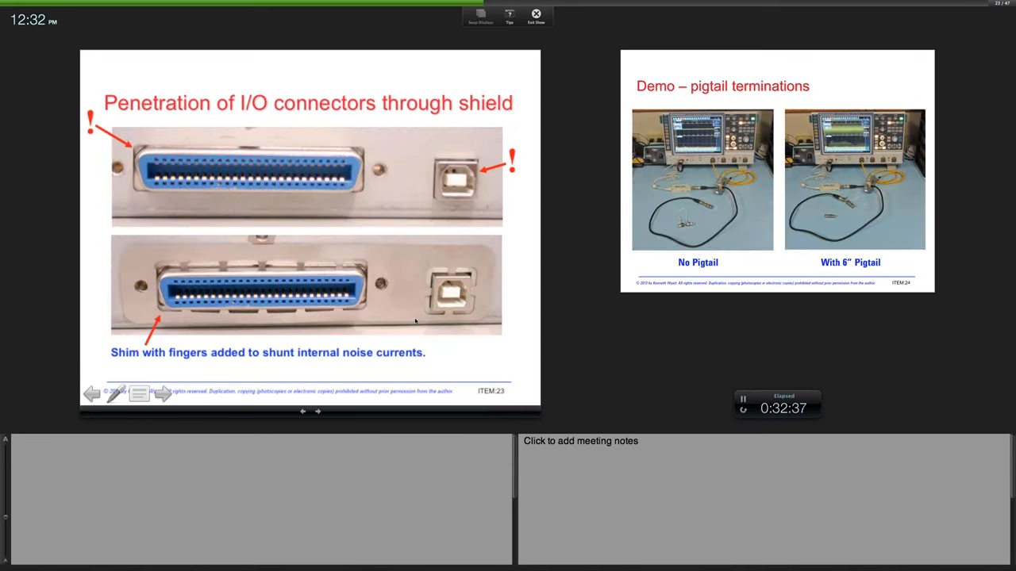
mouse_move(407, 276)
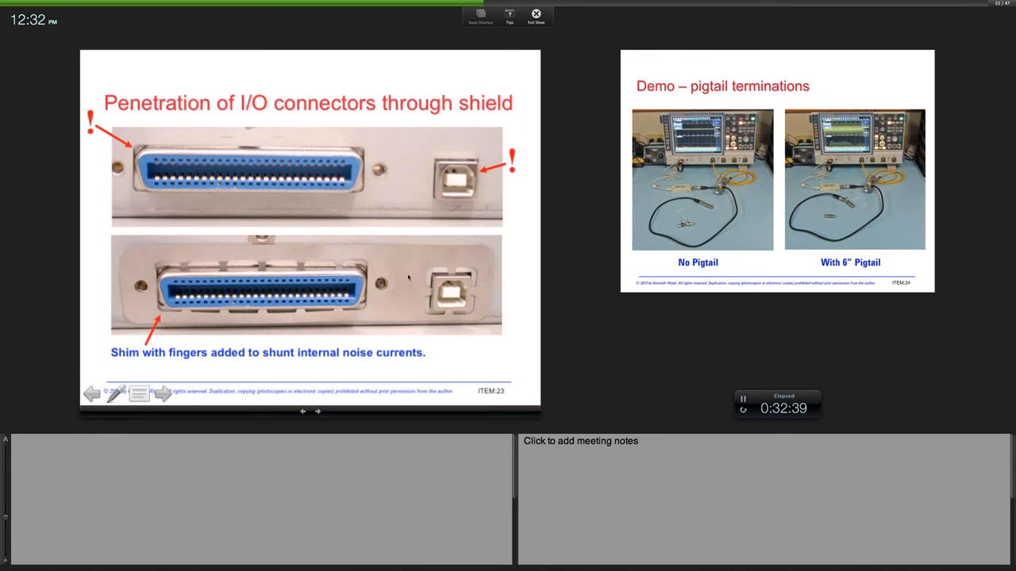
mouse_move(445, 320)
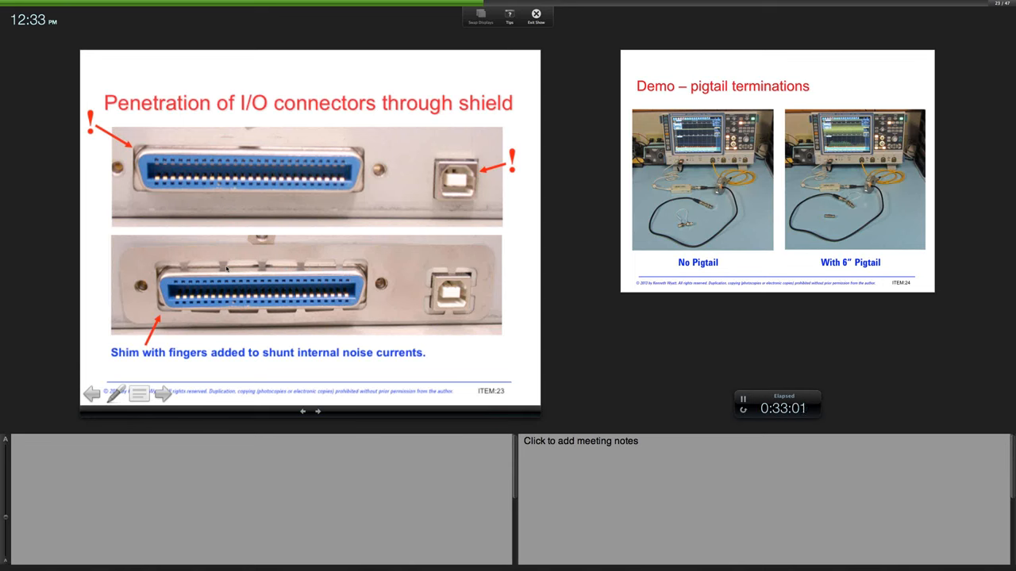
Advance the deck to the 'Demo – pigtail terminations' slide.
click(318, 412)
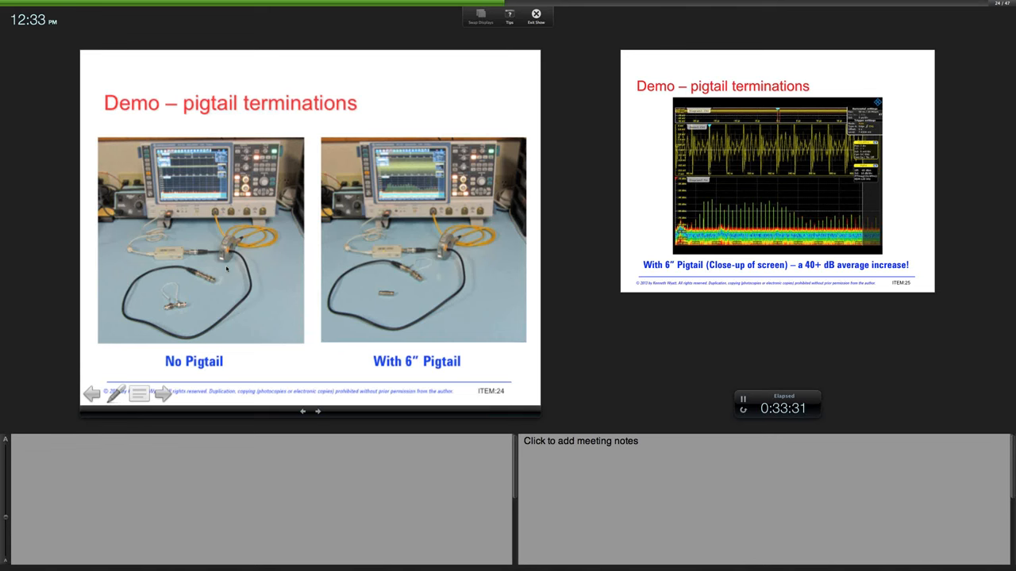
mouse_move(172, 303)
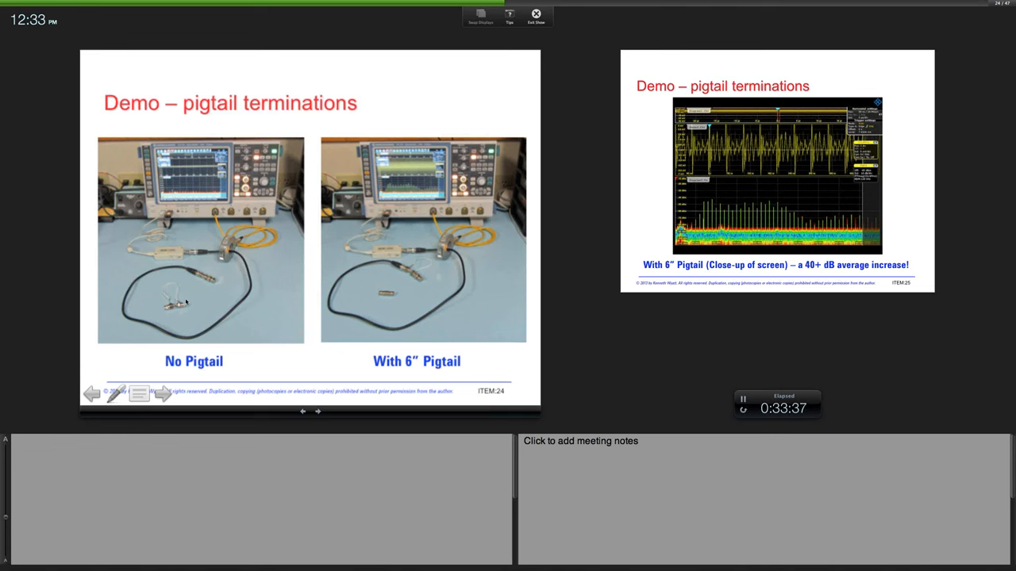
mouse_move(160, 289)
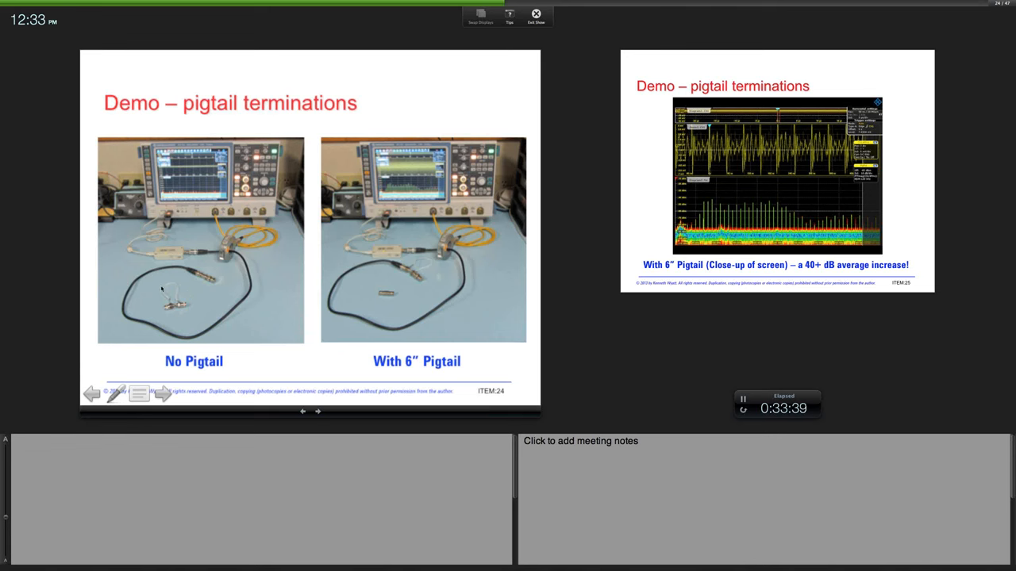
mouse_move(165, 299)
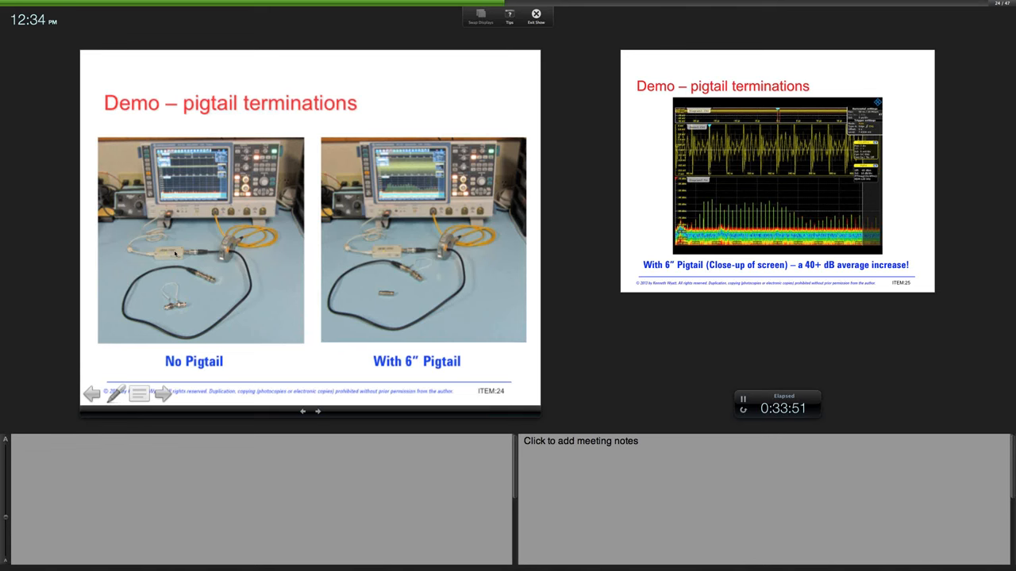
mouse_move(249, 276)
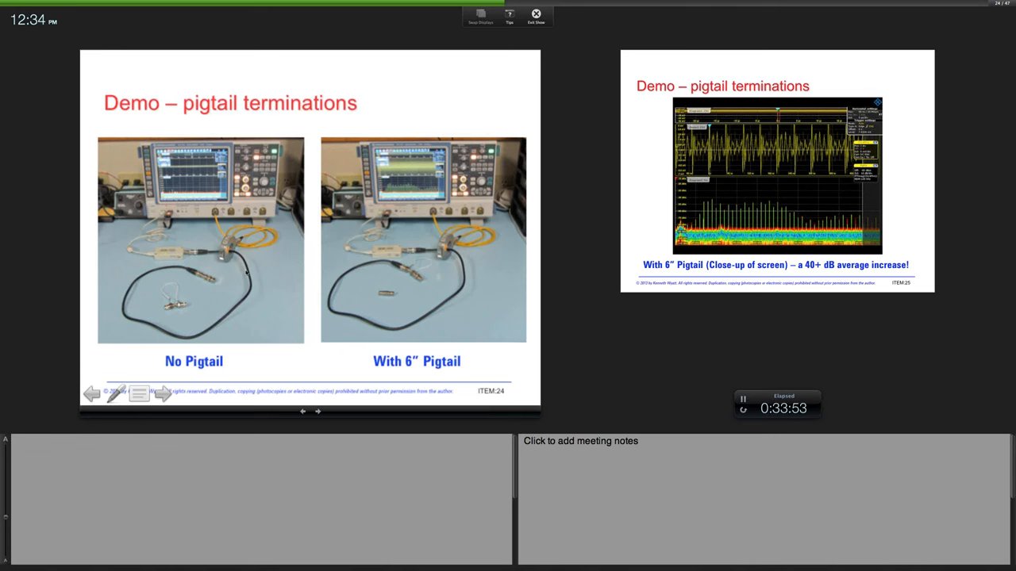
mouse_move(197, 276)
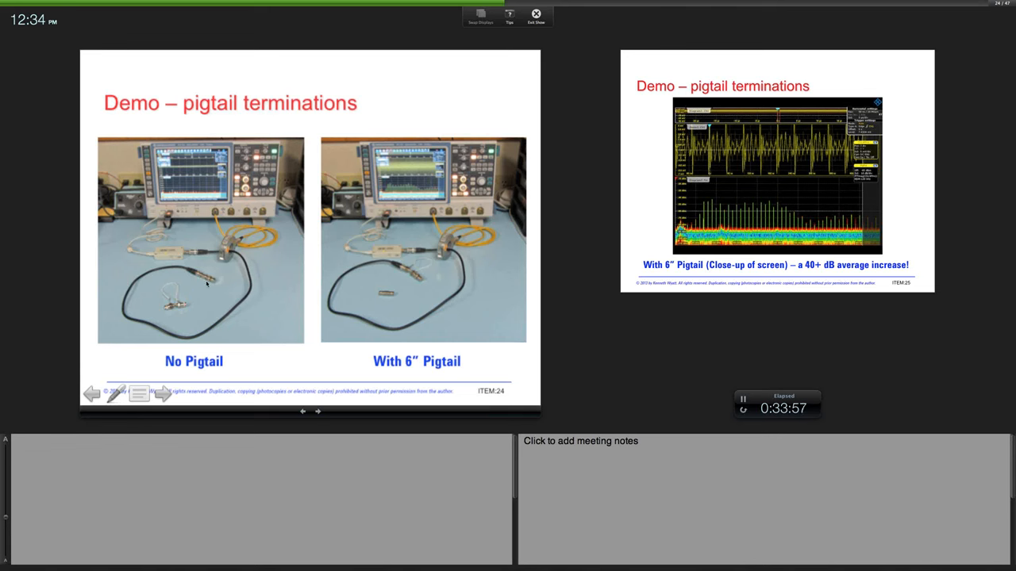
mouse_move(206, 284)
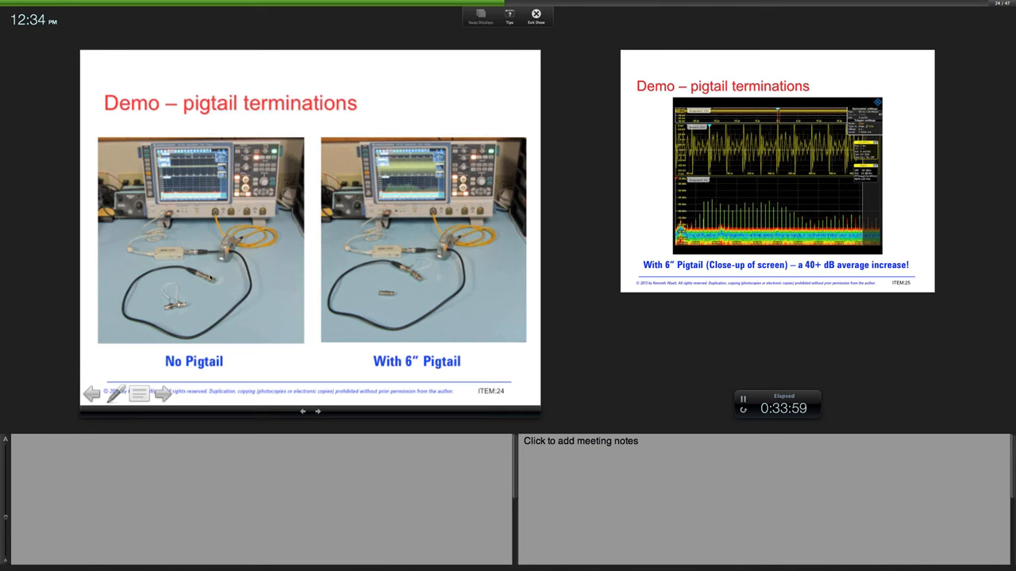
mouse_move(229, 266)
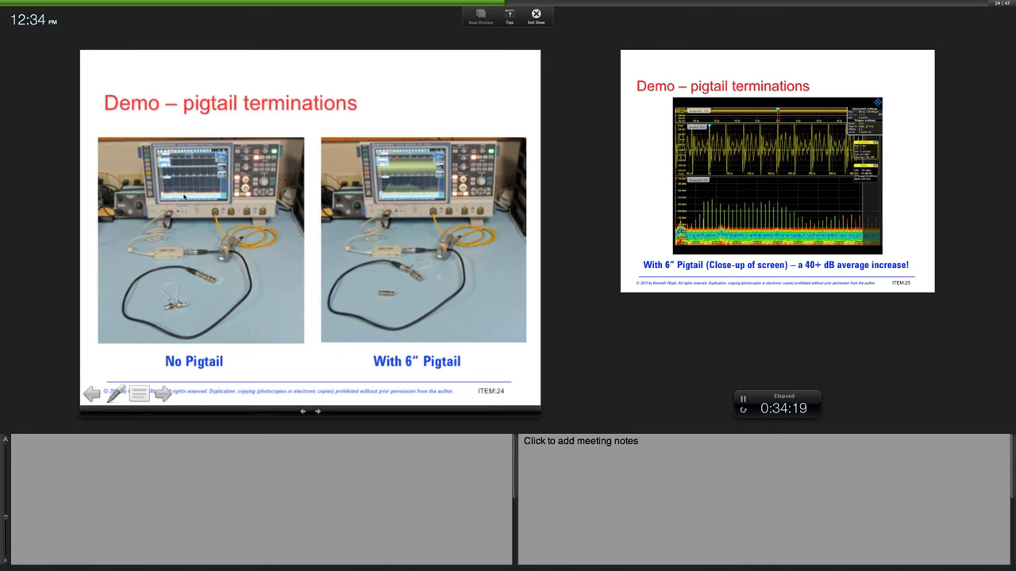
mouse_move(203, 196)
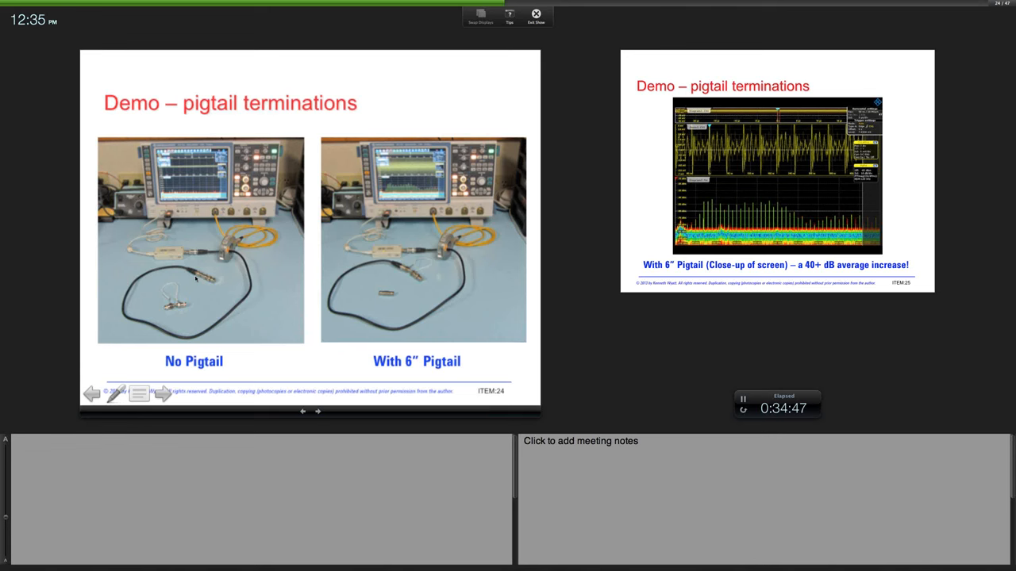
mouse_move(411, 276)
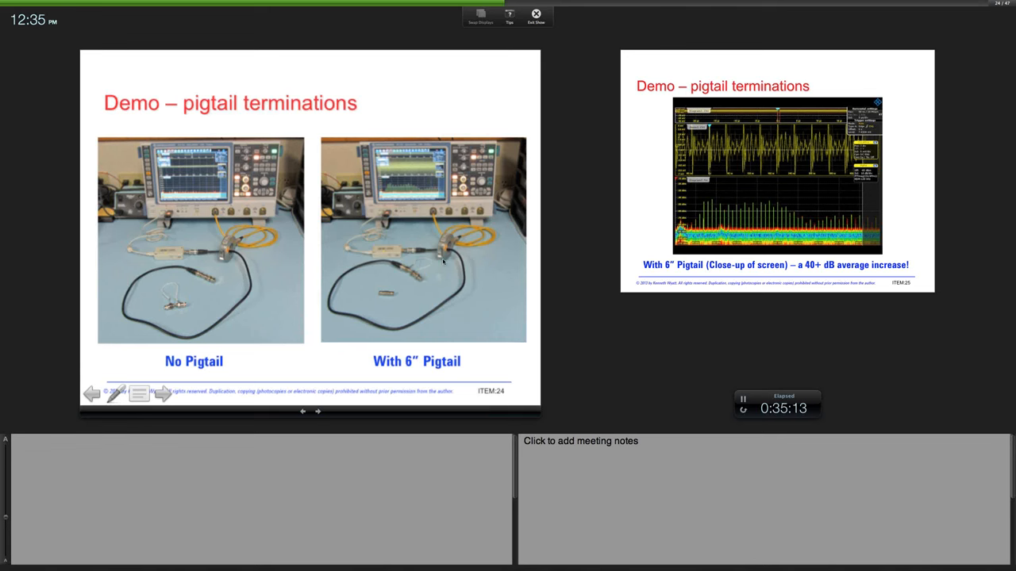
mouse_move(394, 193)
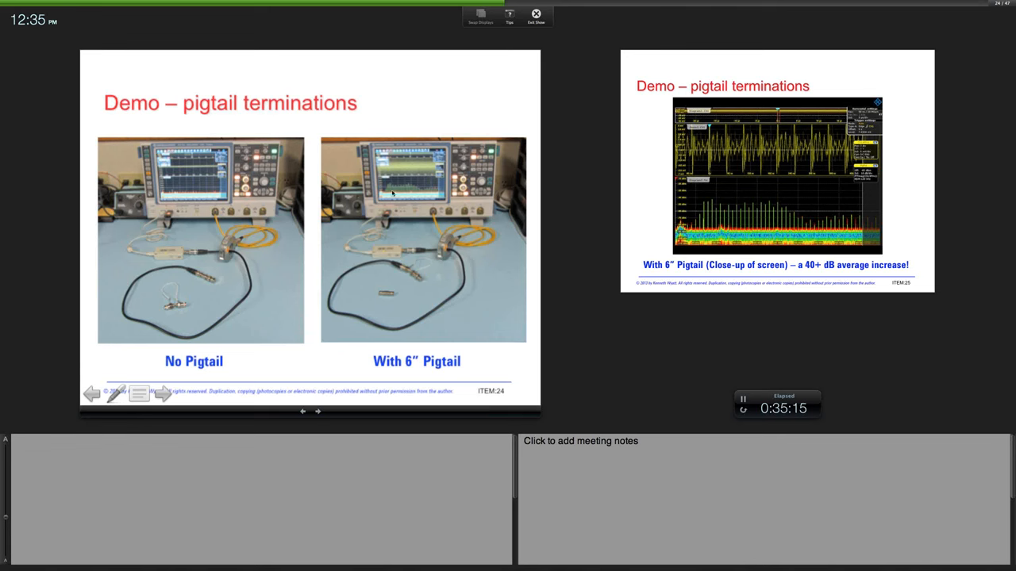
mouse_move(391, 197)
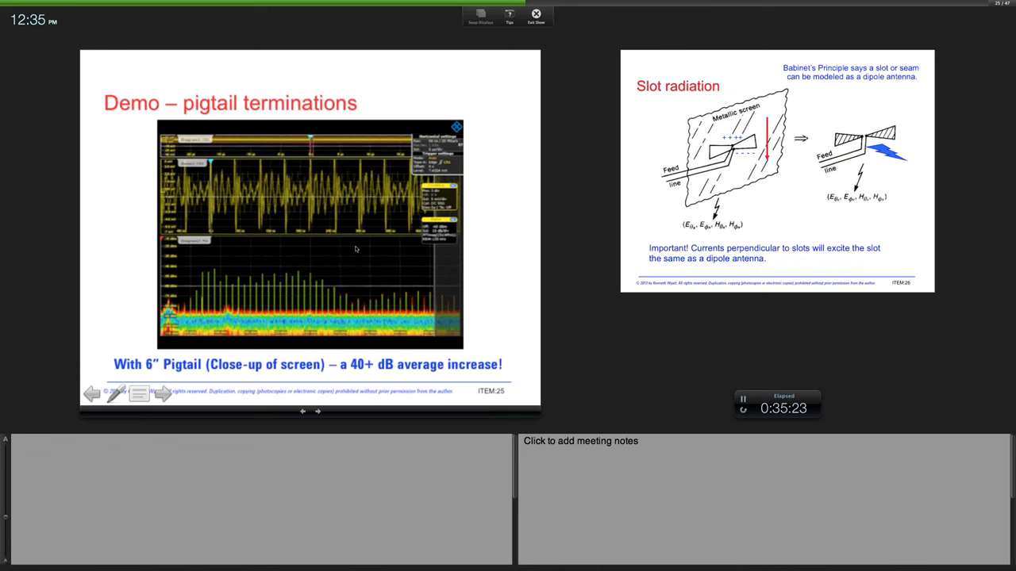
mouse_move(268, 292)
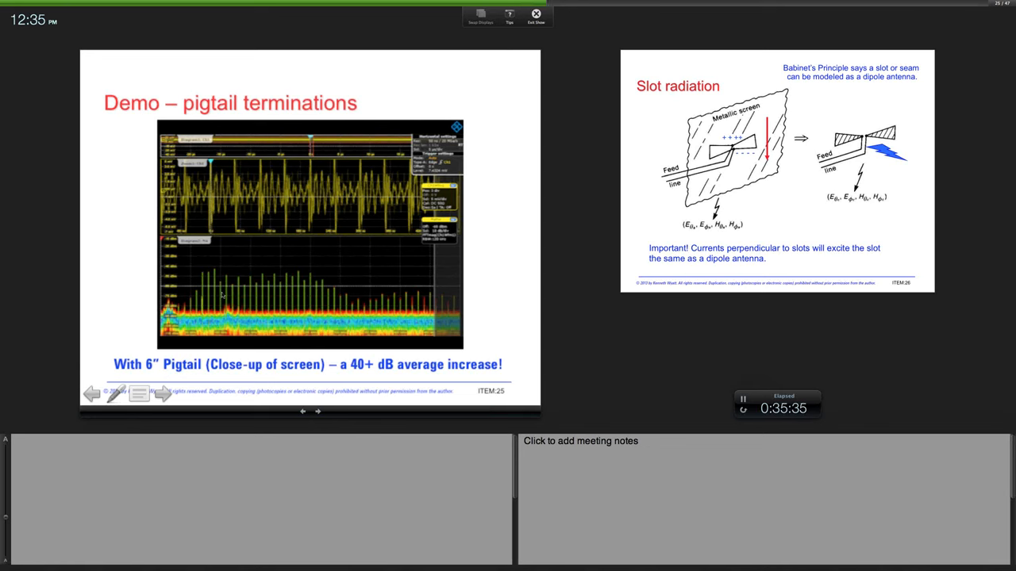
Advance through 'Slot radiation' to the 'Shielding – slot caught during design review' slide.
click(165, 393)
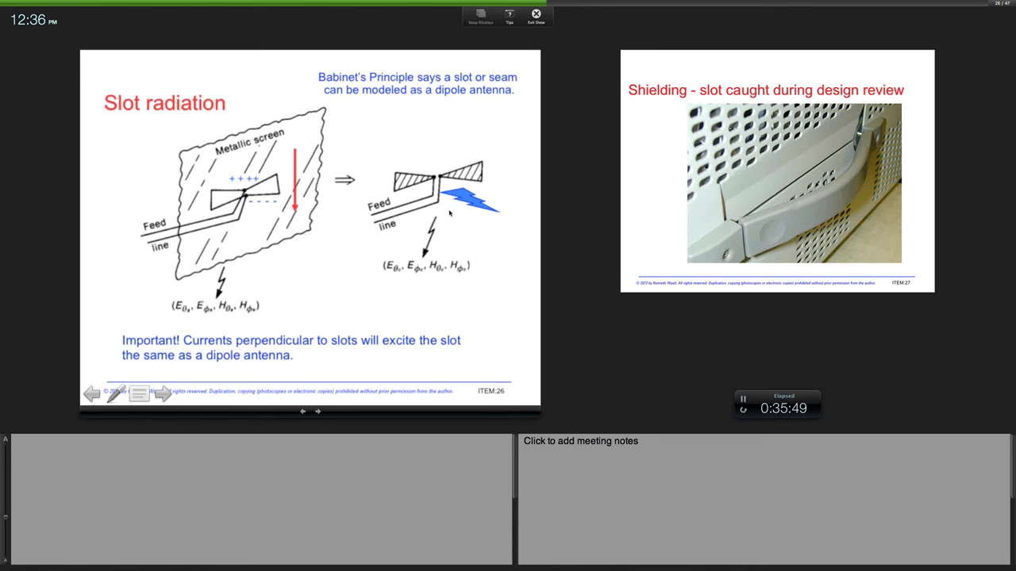
click(161, 393)
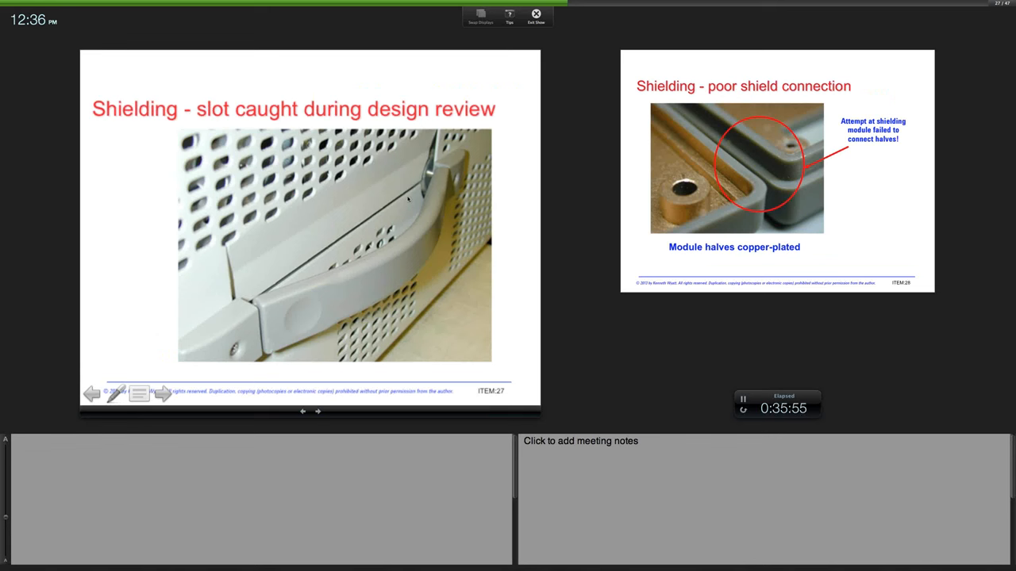
mouse_move(305, 262)
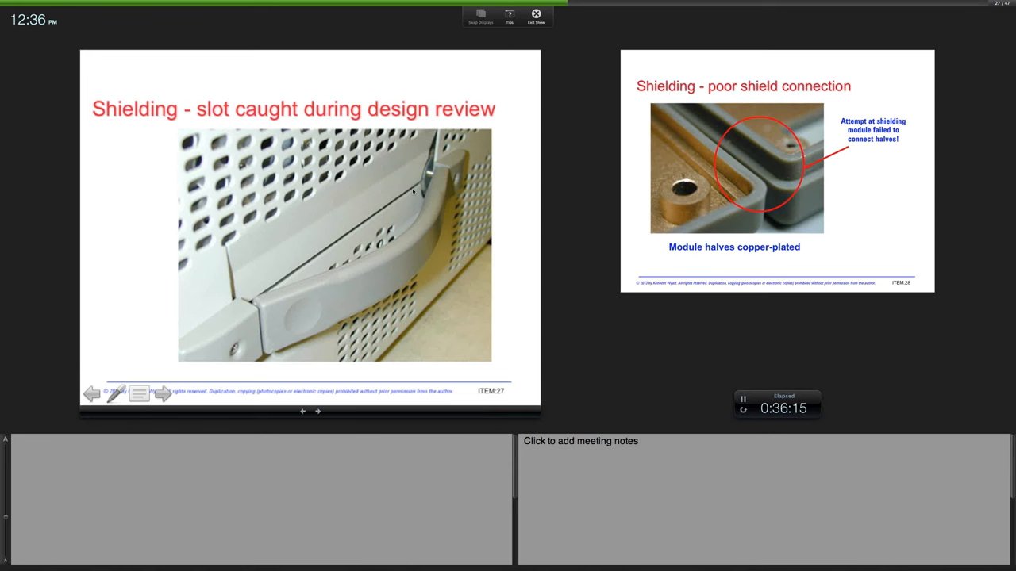
Advance the deck to the 'Shielding – poor shield connection' slide.
click(317, 412)
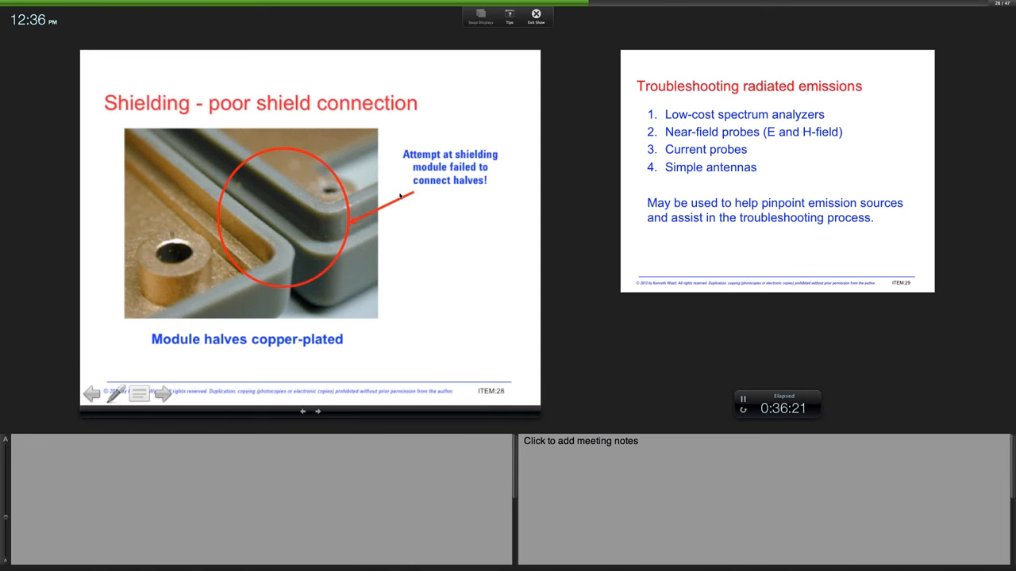
mouse_move(347, 216)
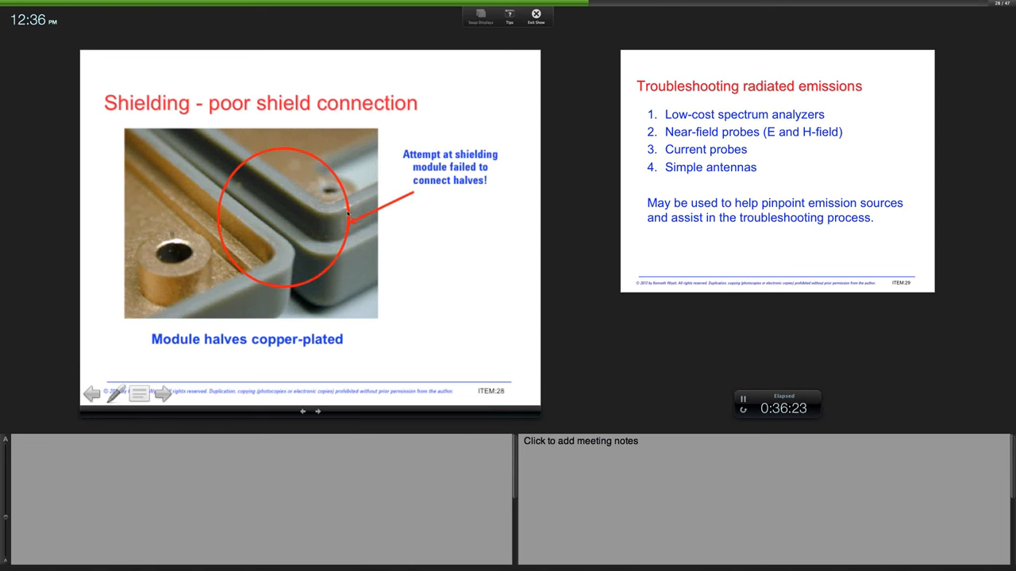
mouse_move(279, 238)
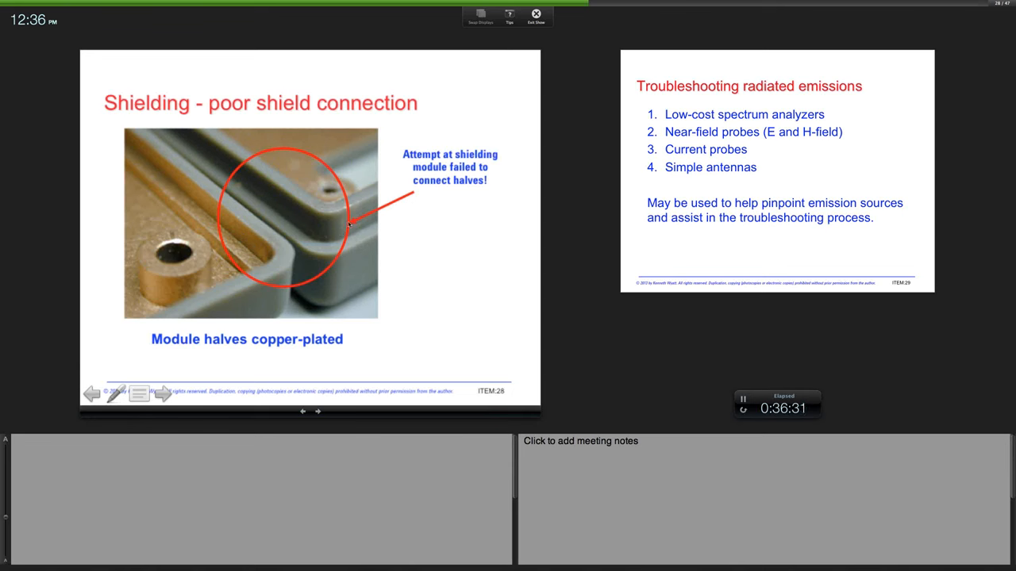
mouse_move(303, 215)
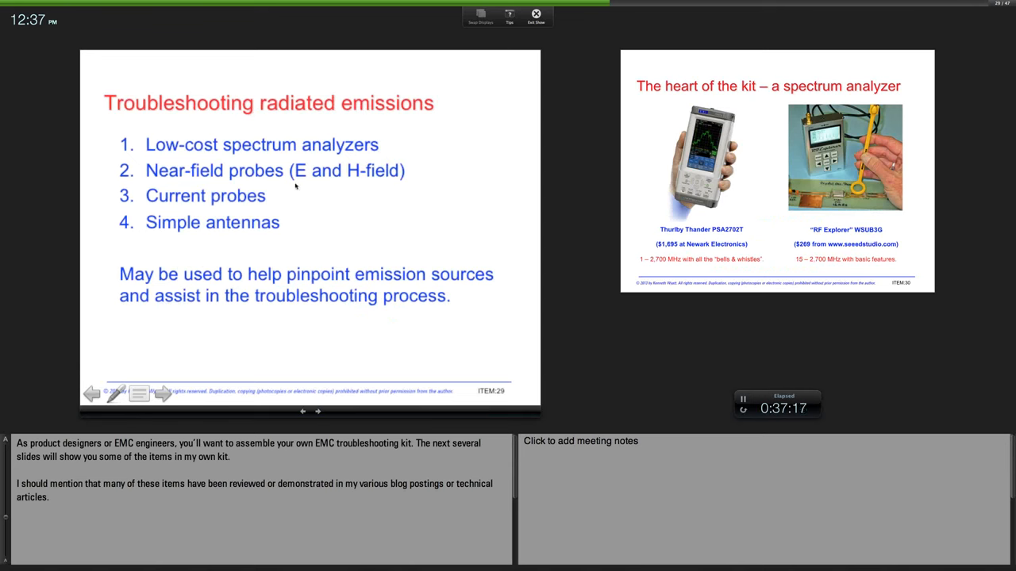
mouse_move(286, 226)
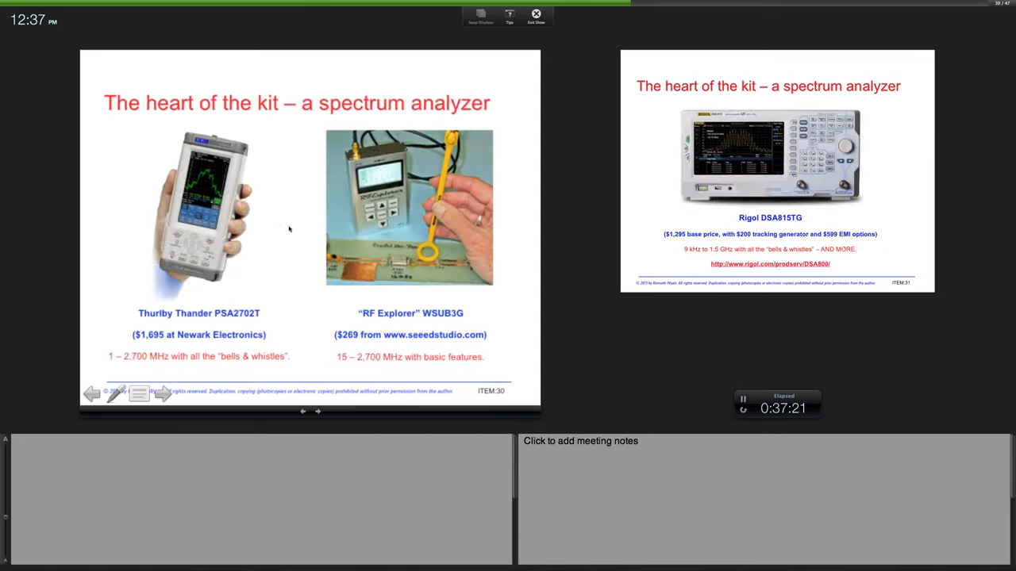
mouse_move(261, 229)
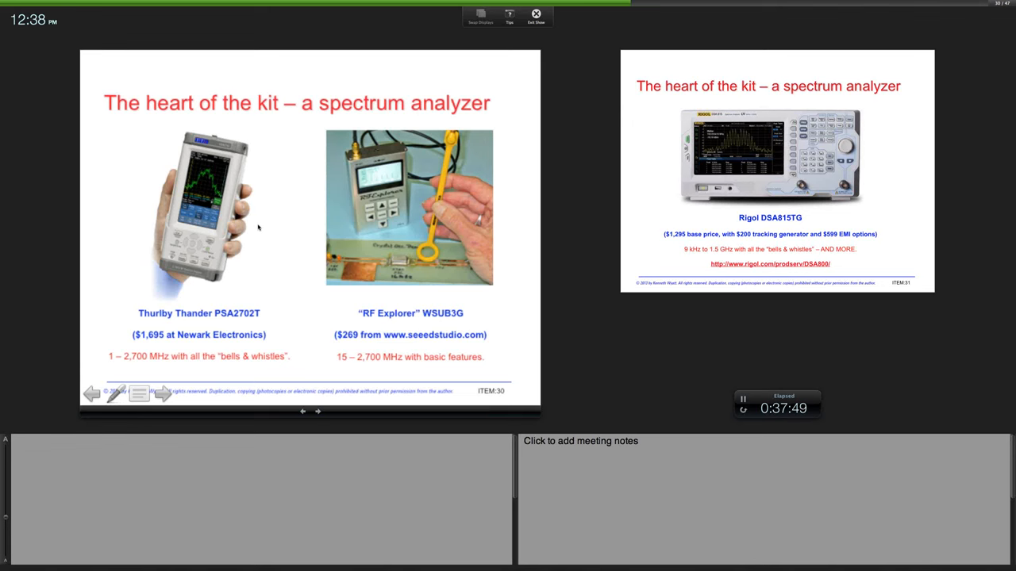
mouse_move(346, 226)
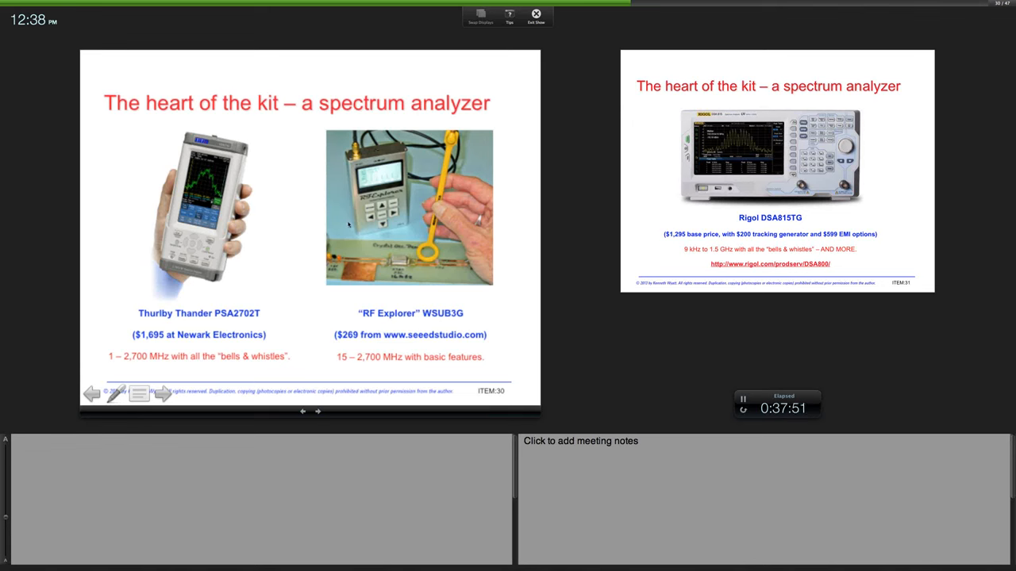
mouse_move(278, 240)
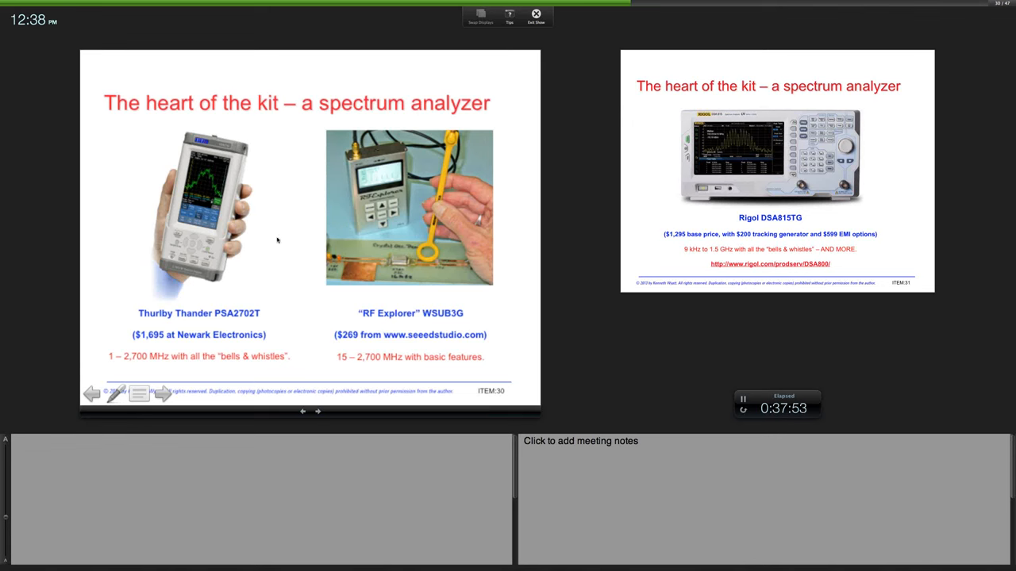
mouse_move(337, 235)
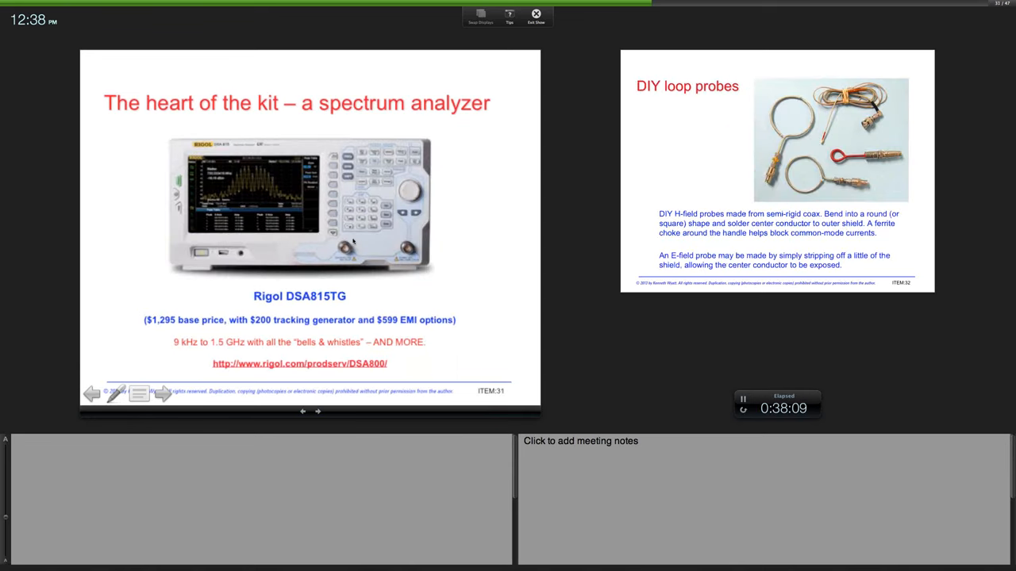
mouse_move(189, 282)
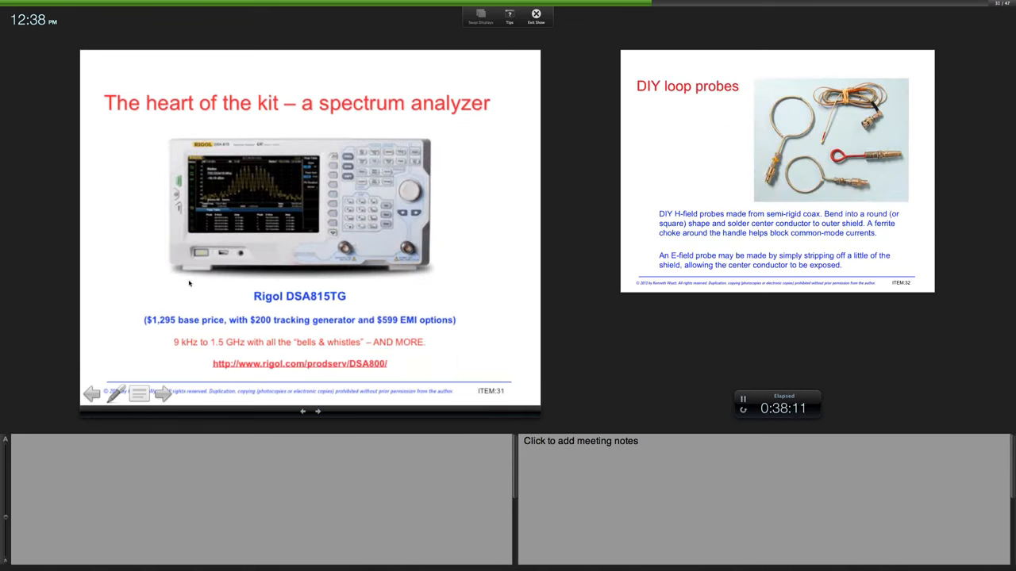
mouse_move(166, 278)
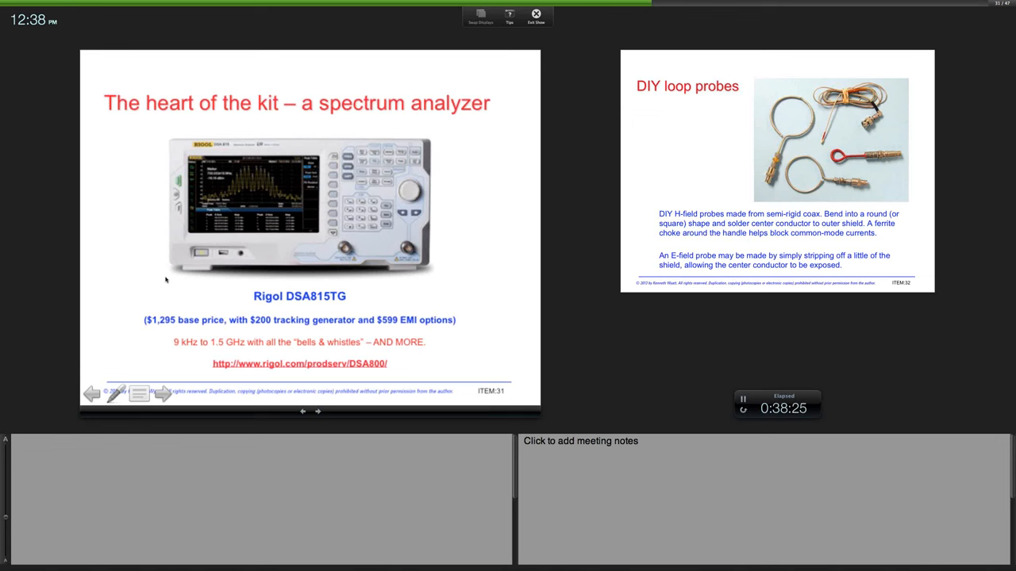
mouse_move(249, 326)
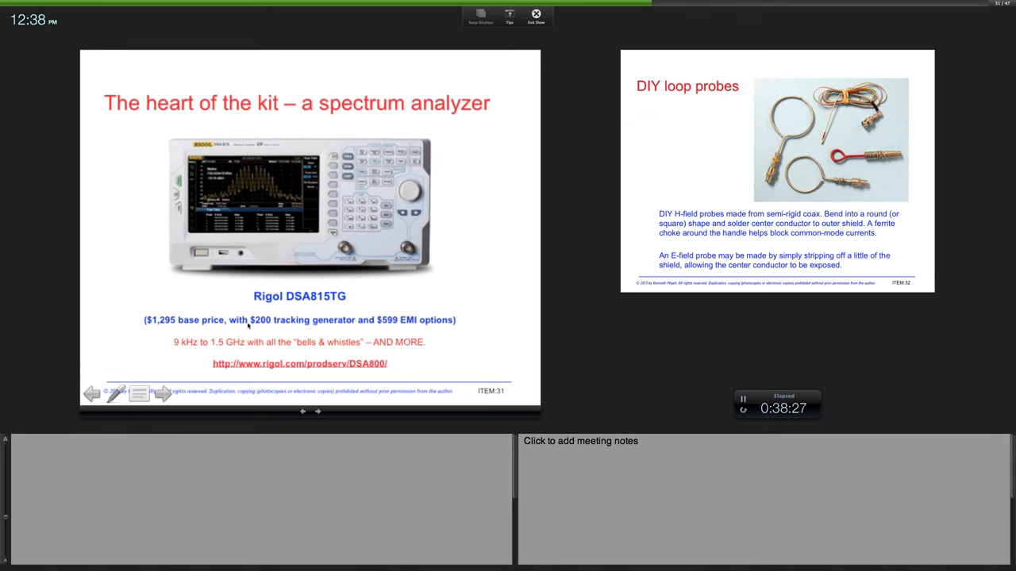
mouse_move(260, 327)
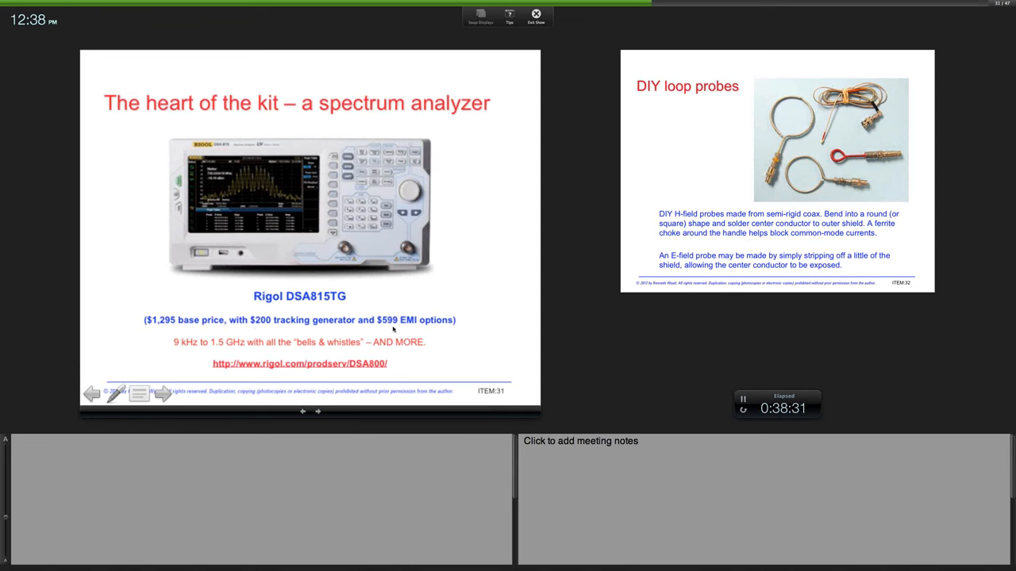
mouse_move(317, 333)
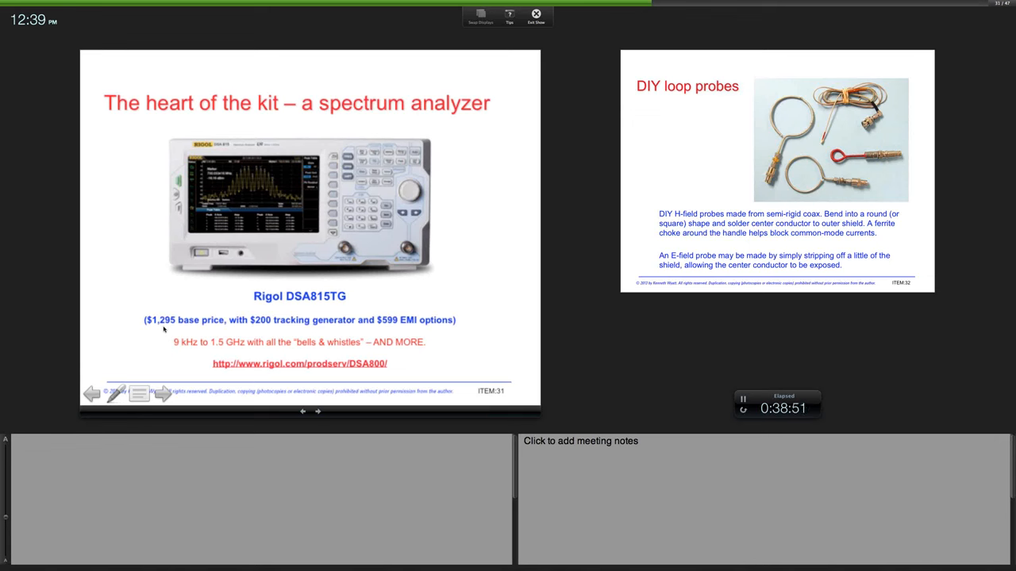
mouse_move(220, 359)
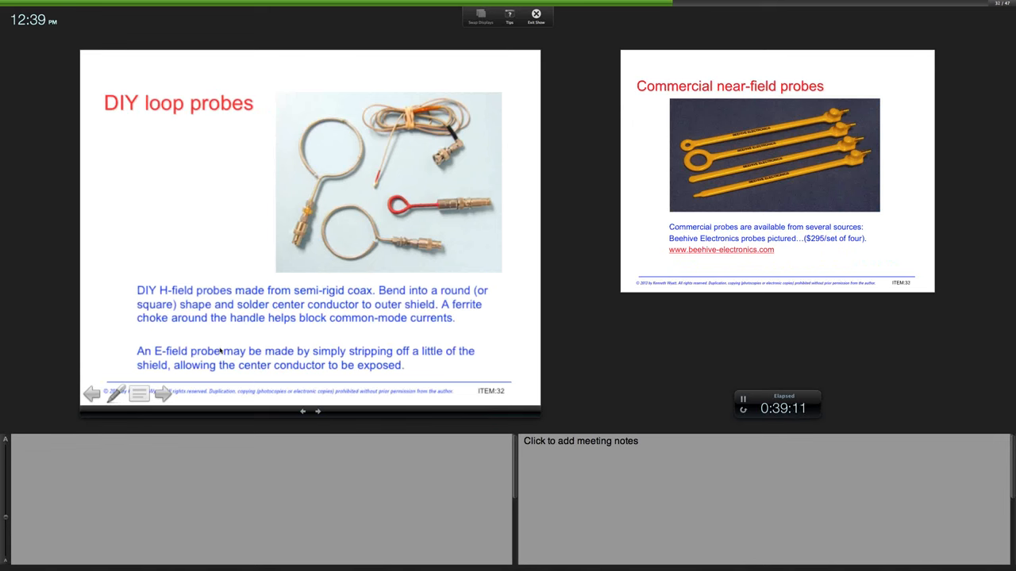
mouse_move(311, 270)
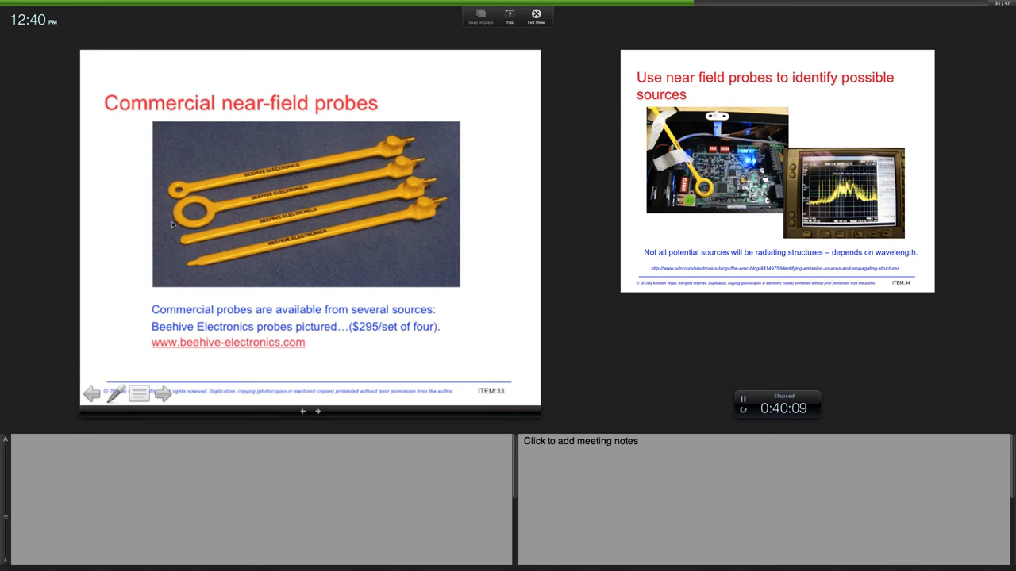
mouse_move(173, 241)
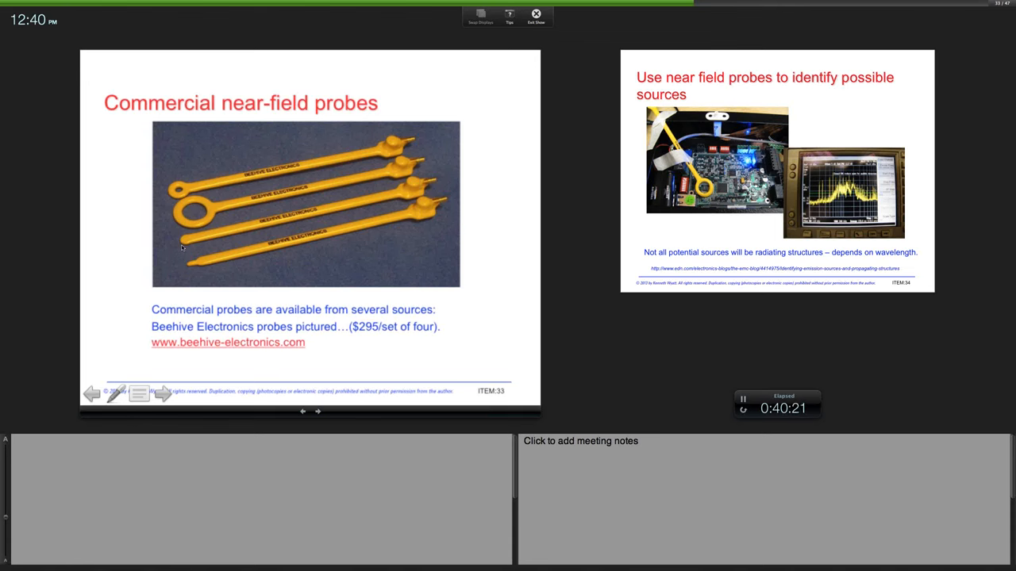
Advance past 'Commercial near-field probes' to the slide on using near-field probes to identify sources.
click(162, 393)
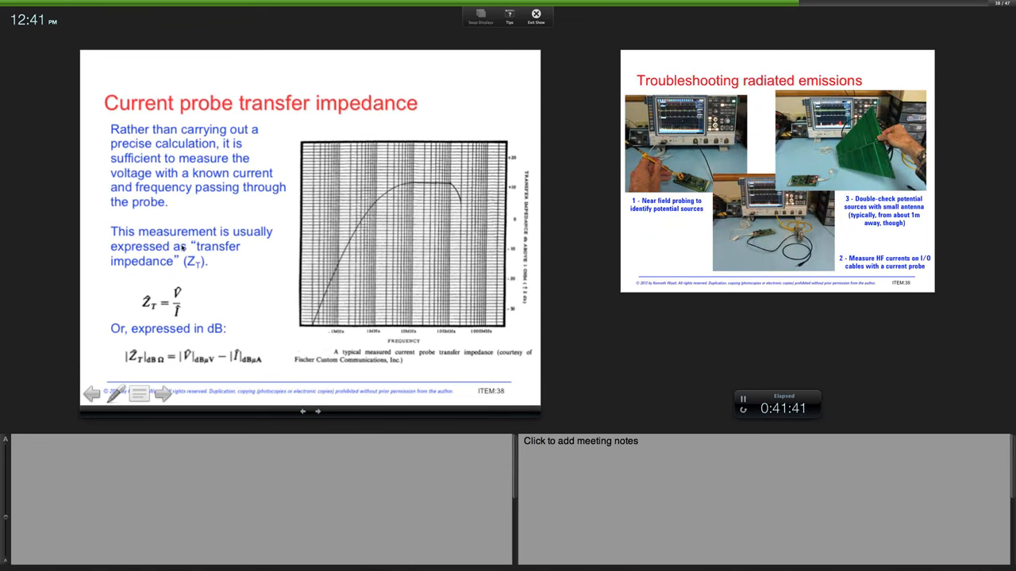
mouse_move(256, 255)
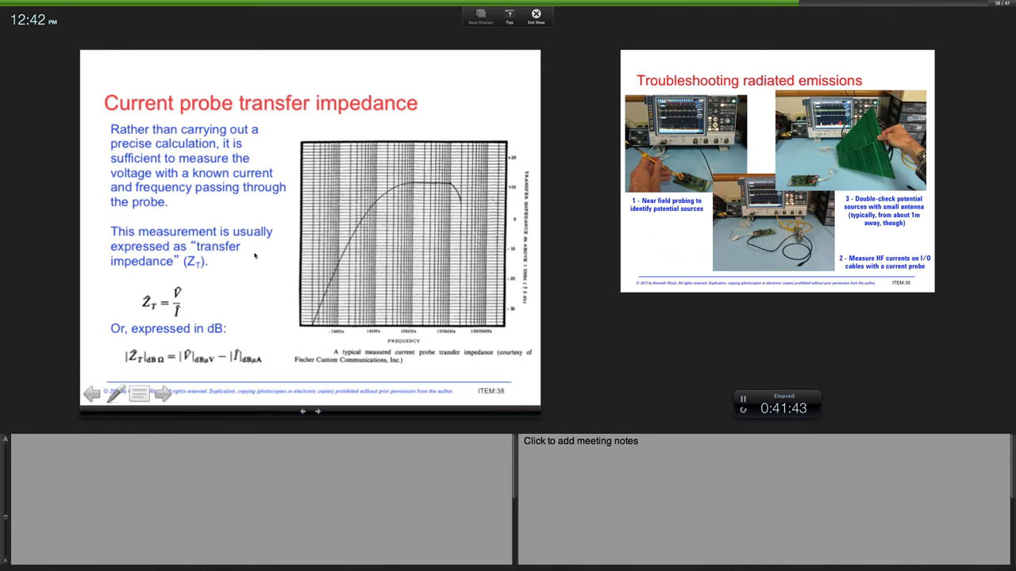
mouse_move(267, 255)
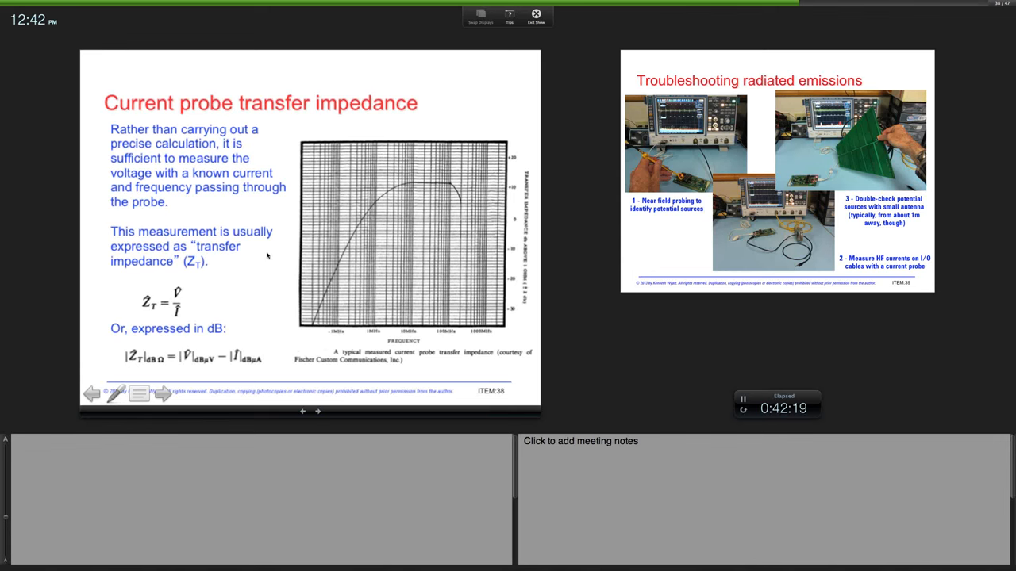
Advance from 'Current probe transfer impedance' to the 'Troubleshooting radiated emissions' slide.
click(162, 394)
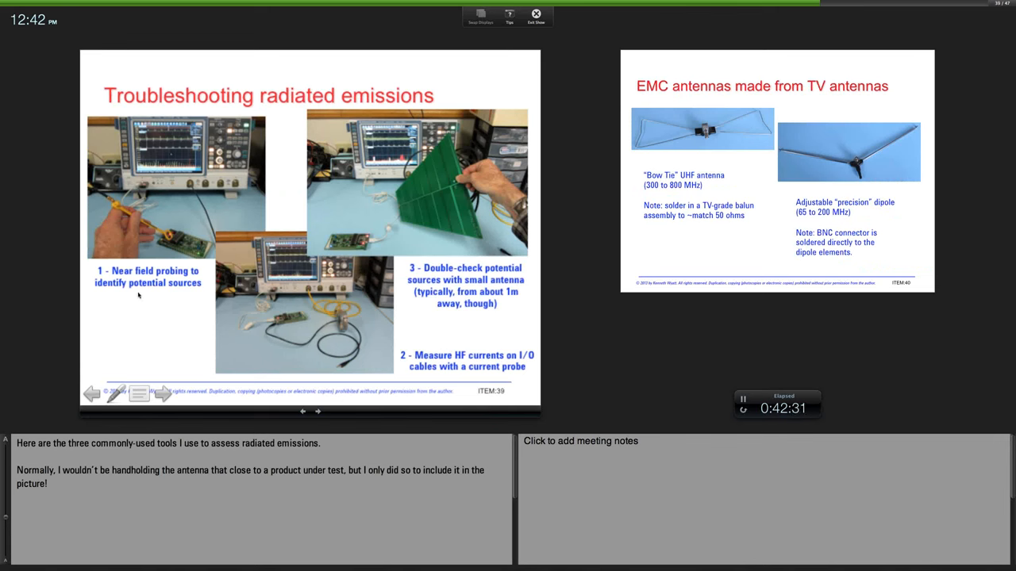
mouse_move(168, 261)
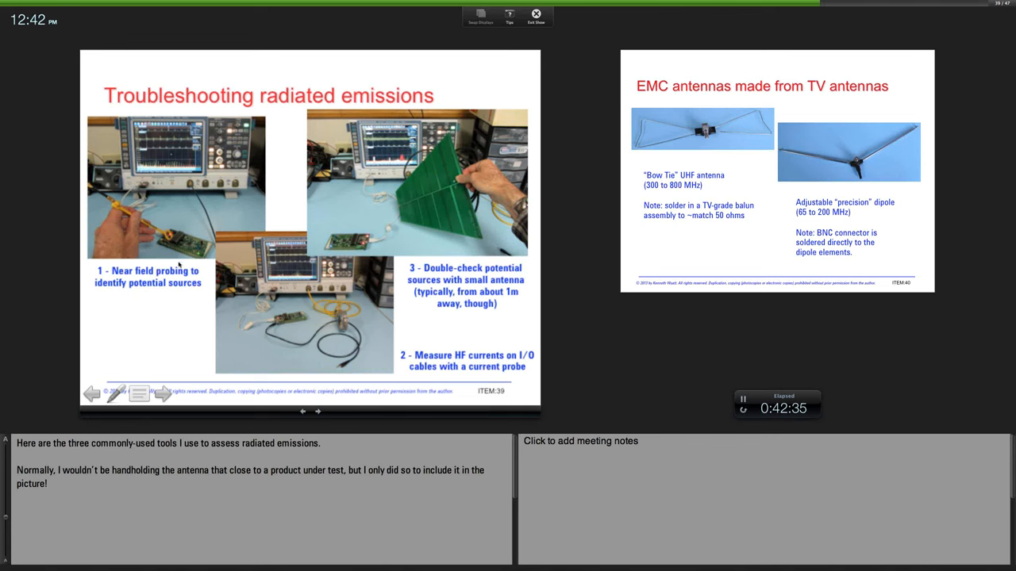
mouse_move(339, 325)
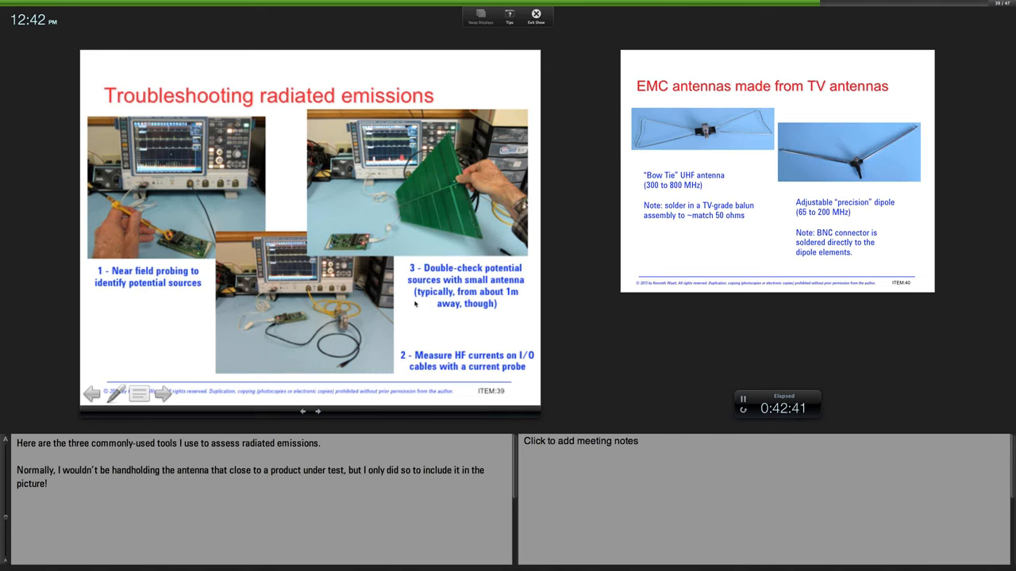
mouse_move(421, 235)
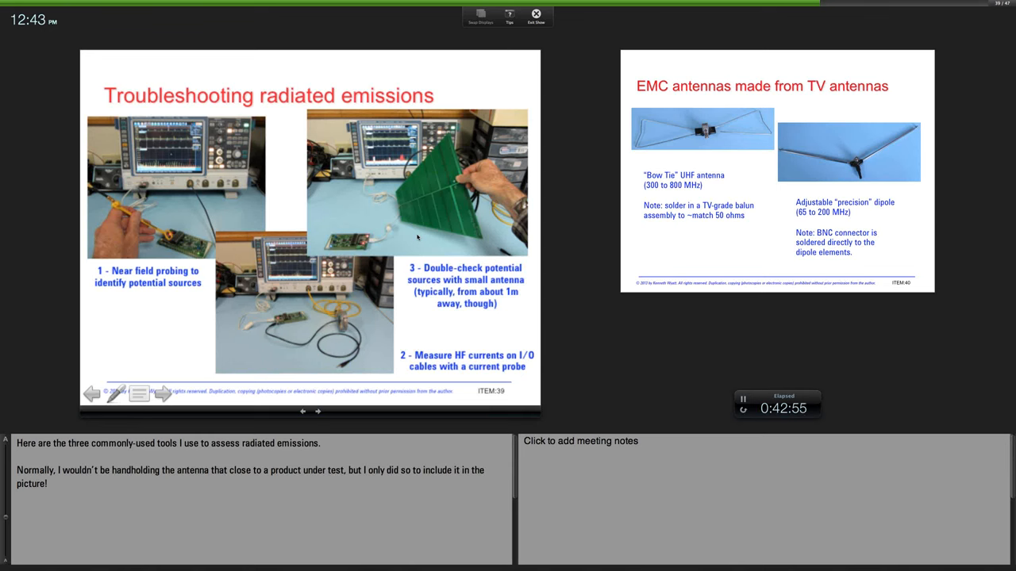
Advance to the slide on EMC antennas made from TV antennas.
click(318, 412)
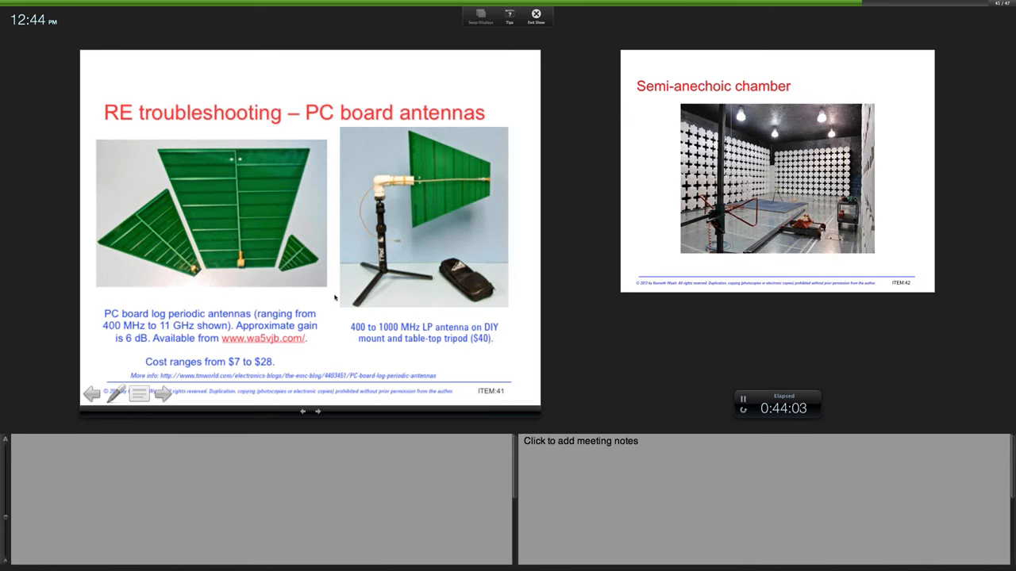
mouse_move(384, 311)
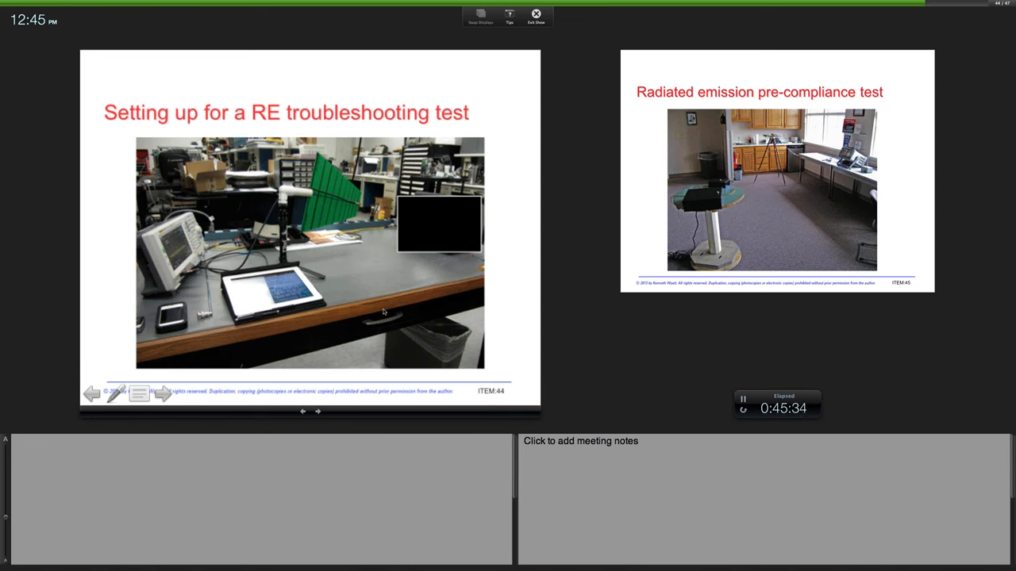
Advance to the first Radiated emission pre-compliance test slide.
click(162, 394)
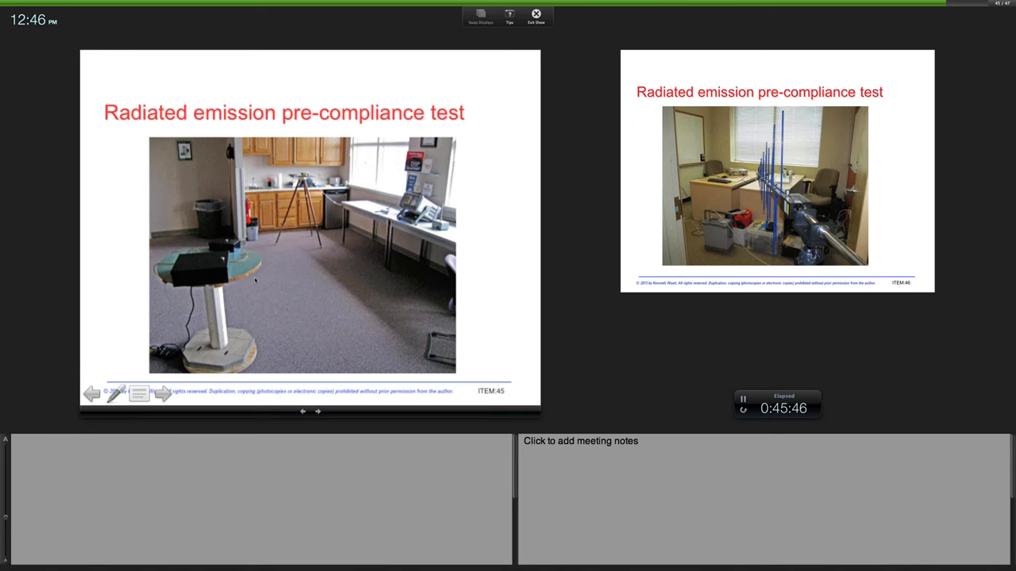
mouse_move(247, 282)
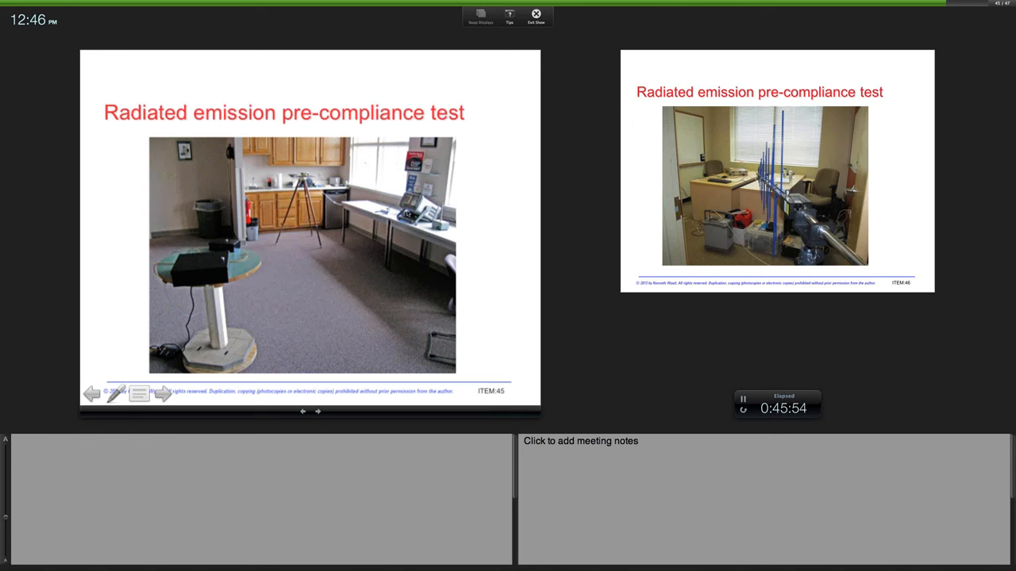
mouse_move(365, 267)
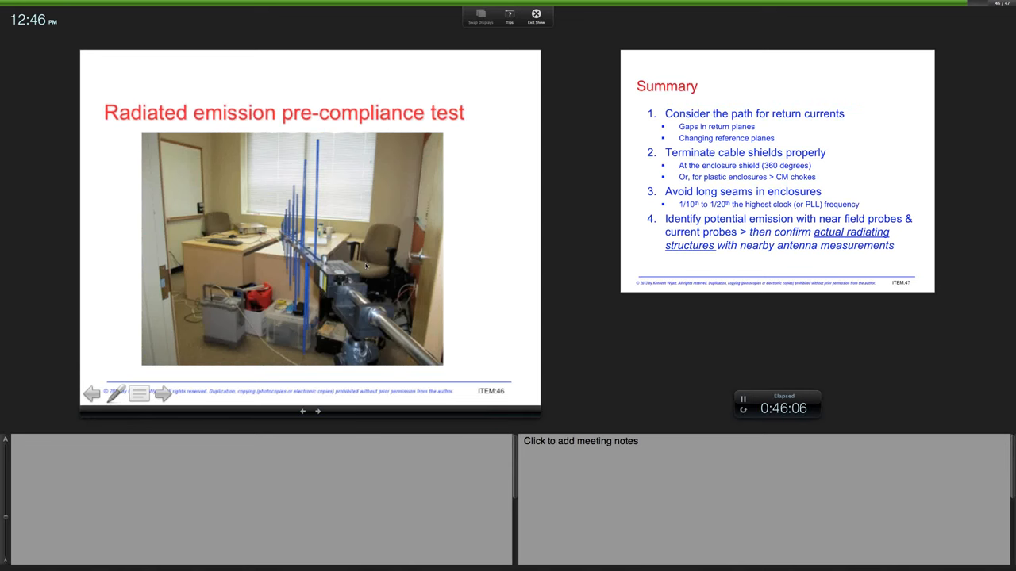
Advance to the closing Summary slide.
click(165, 393)
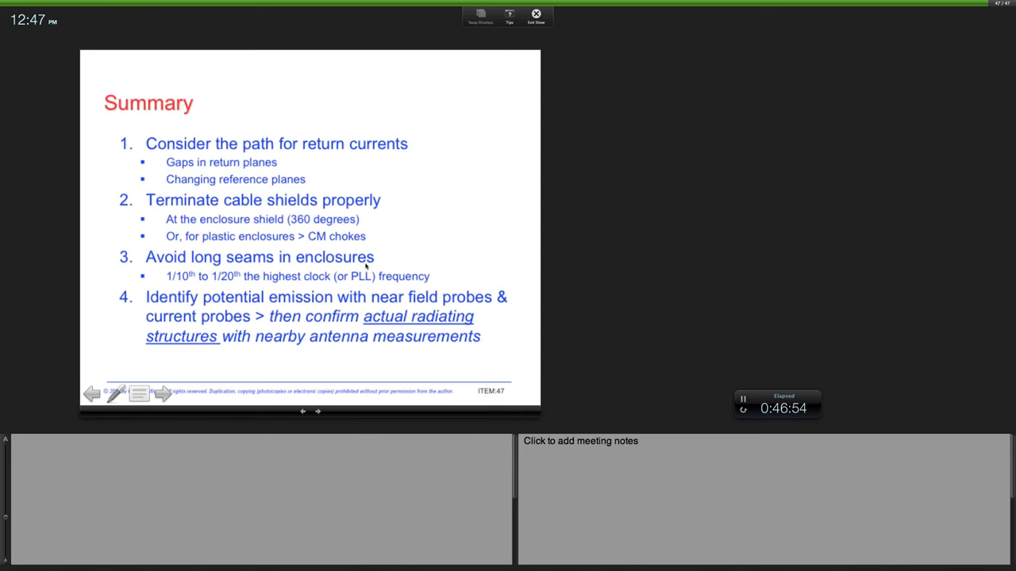
mouse_move(381, 262)
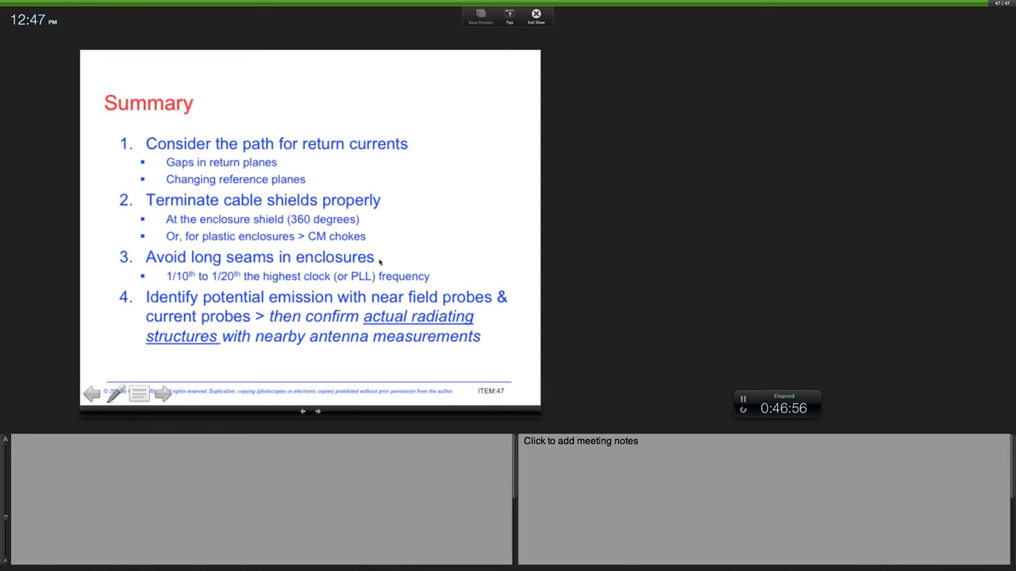
mouse_move(215, 297)
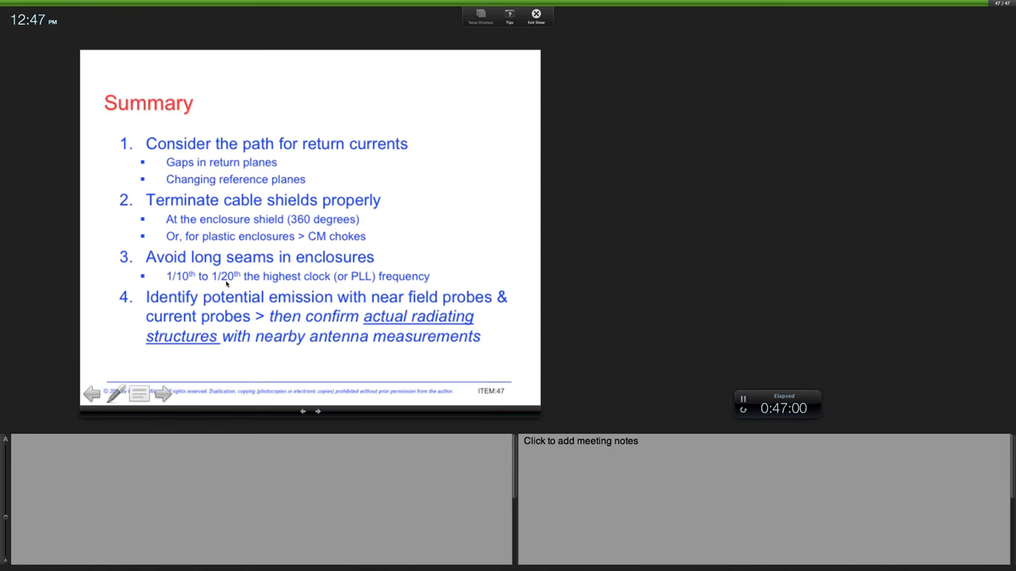
mouse_move(278, 285)
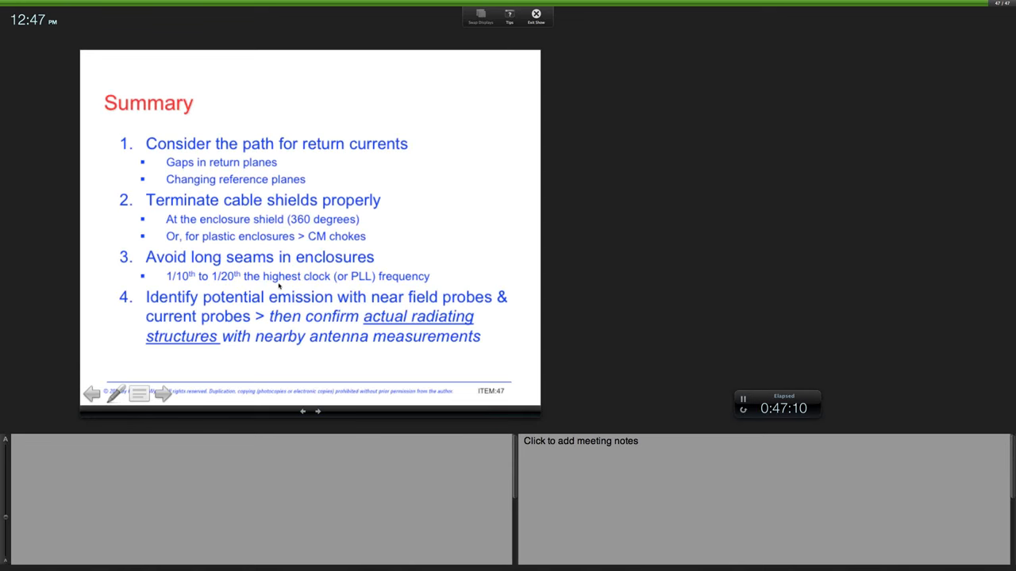
mouse_move(251, 308)
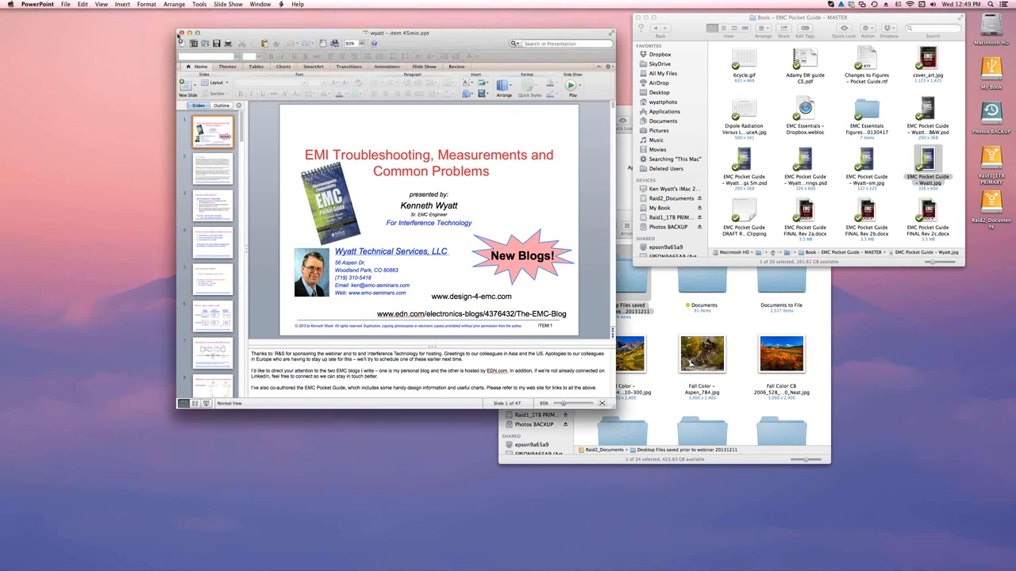
mouse_move(413, 123)
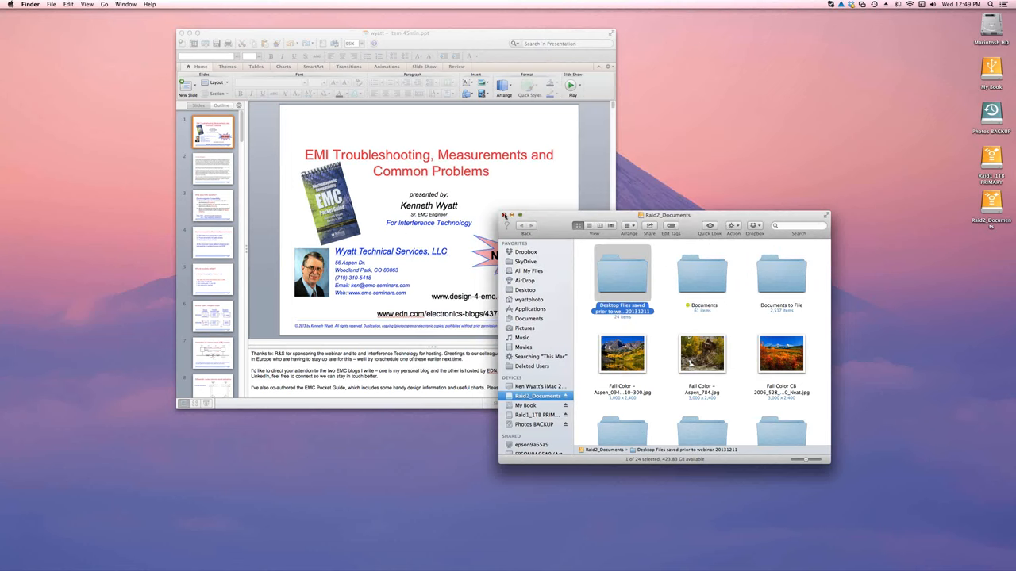
Close the remaining file browser window, leaving only the EMI Troubleshooting presentation.
click(502, 216)
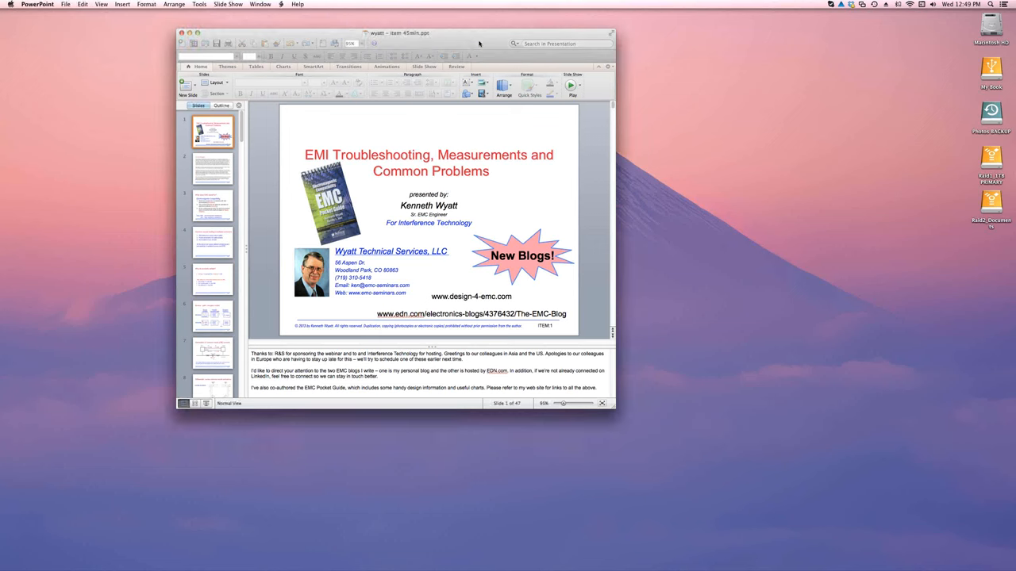
mouse_move(883, 150)
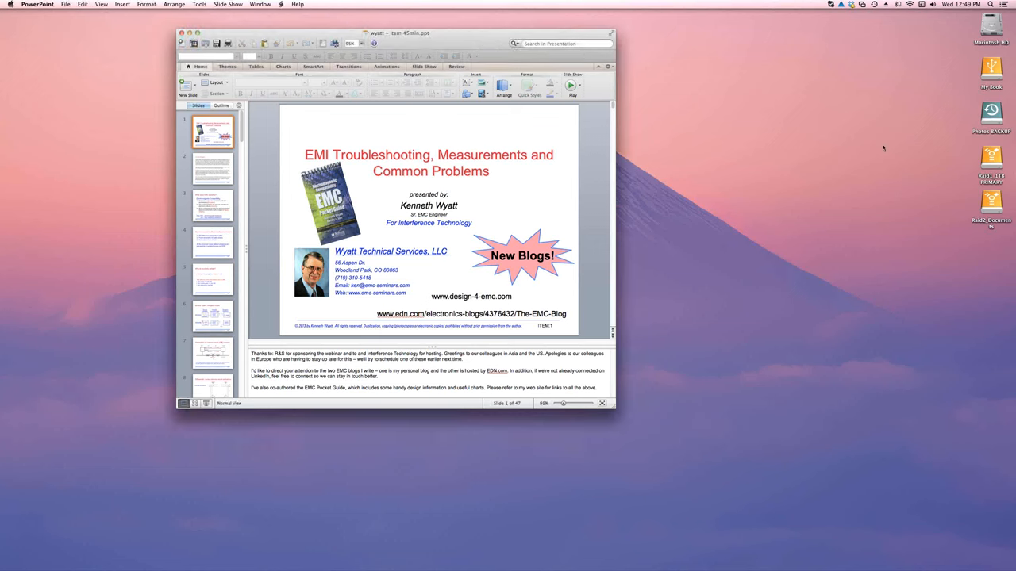
mouse_move(903, 216)
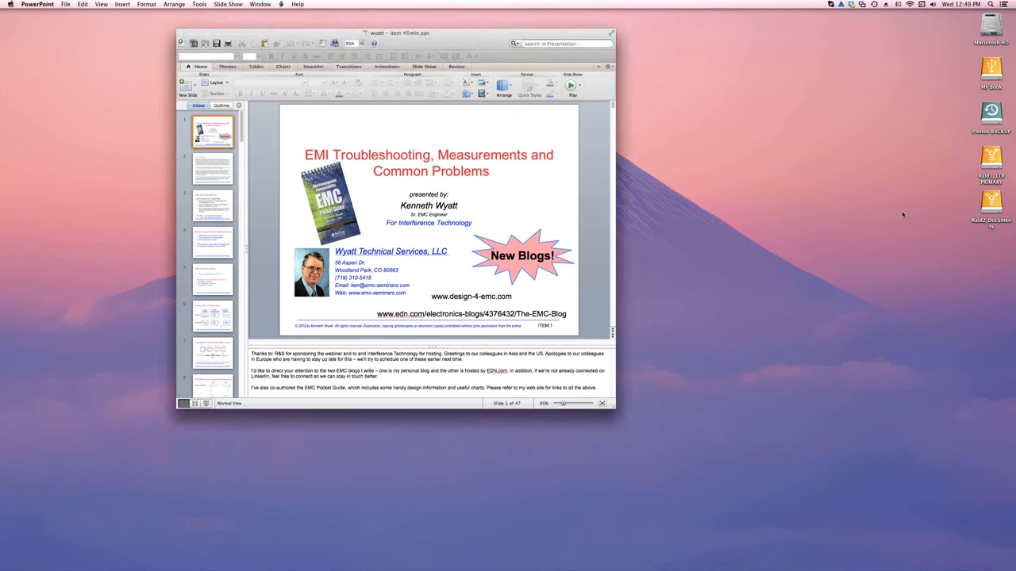
mouse_move(885, 216)
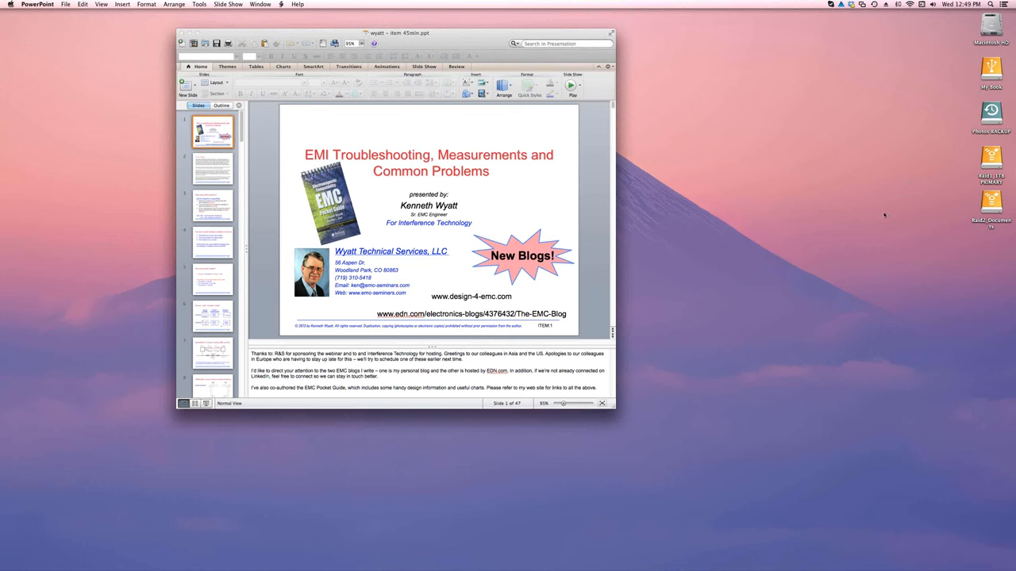
mouse_move(826, 209)
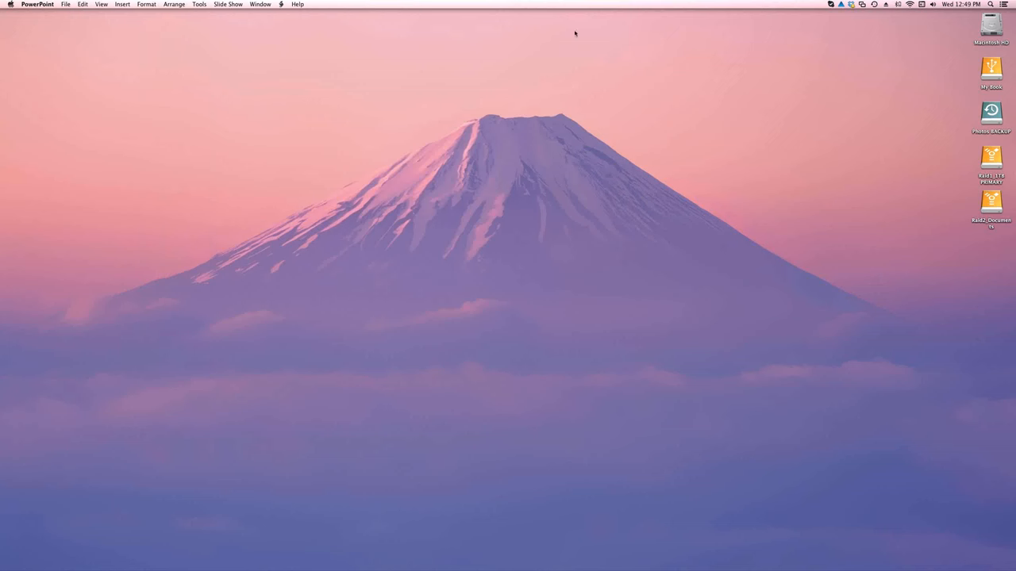
mouse_move(569, 39)
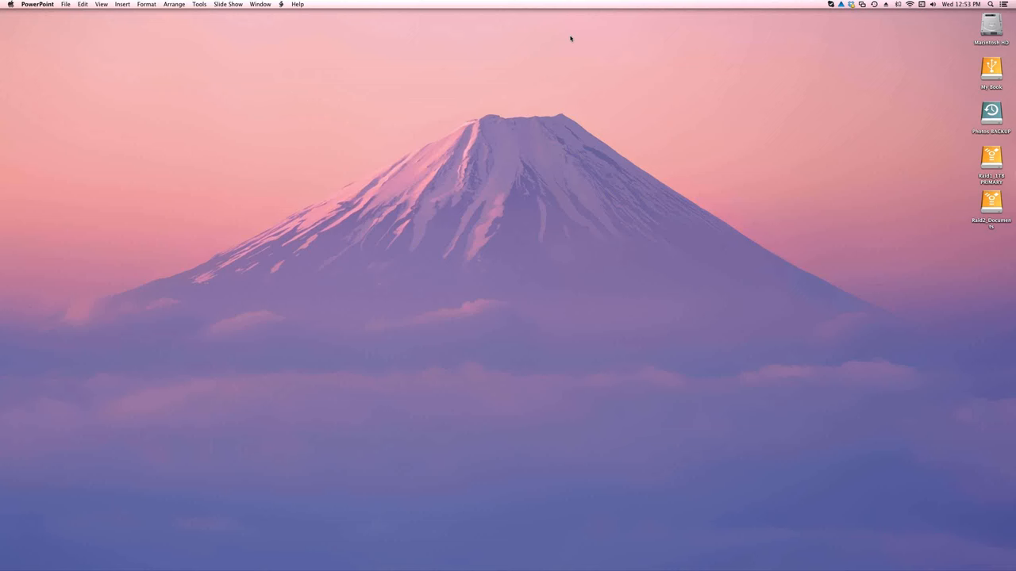
mouse_move(611, 97)
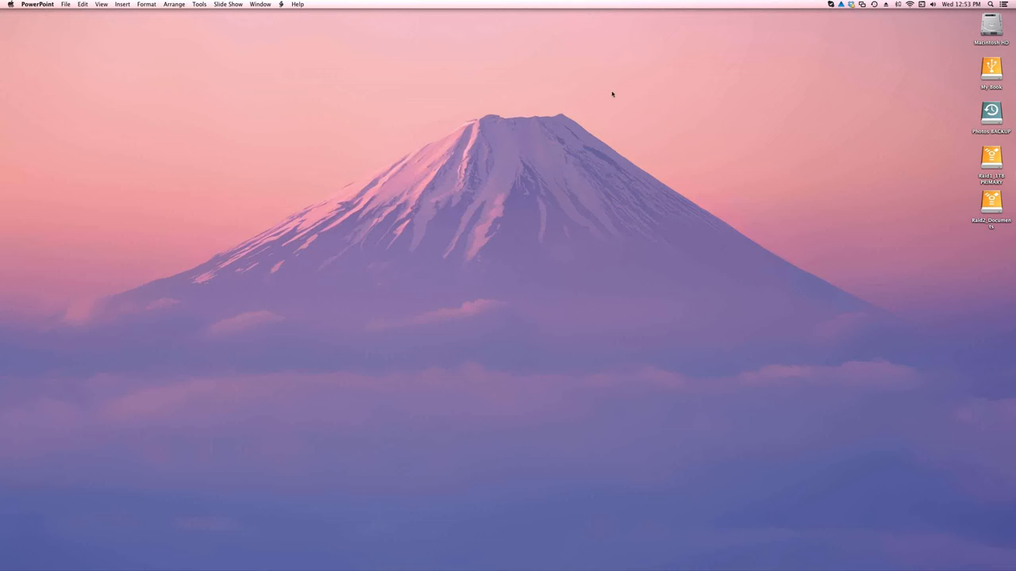